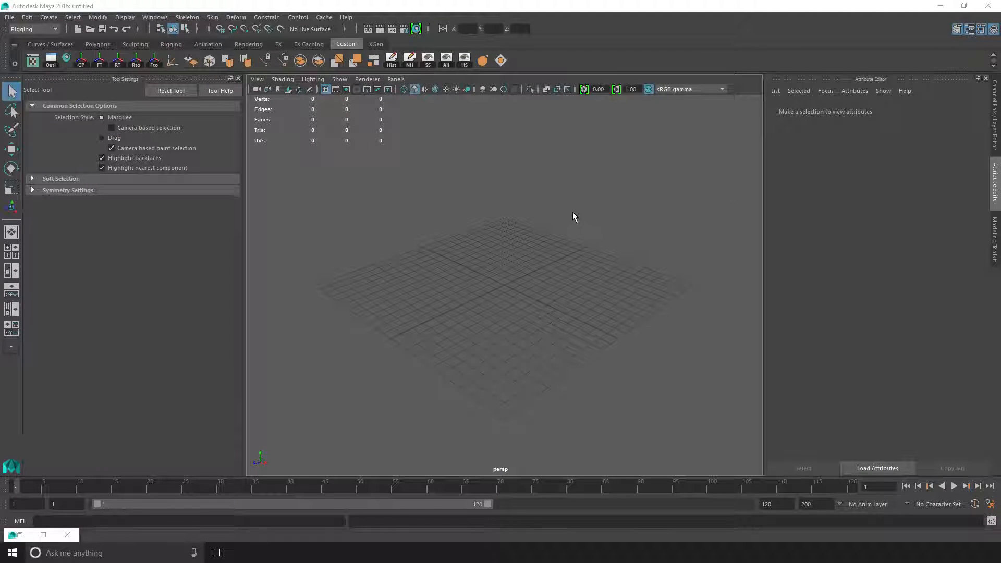
mouse_move(637, 249)
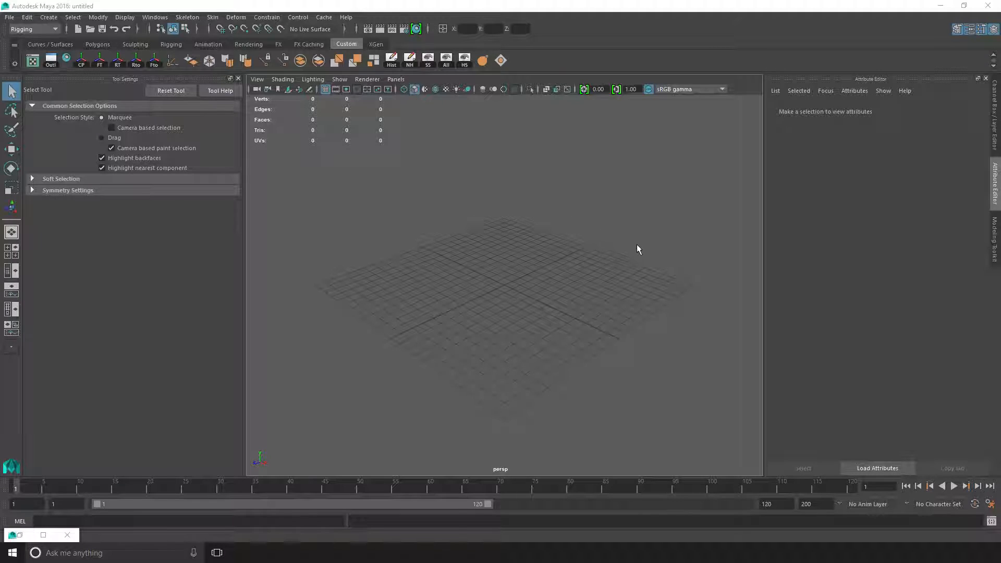
- Open the Import file browser from Maya's File menu
key("alt")
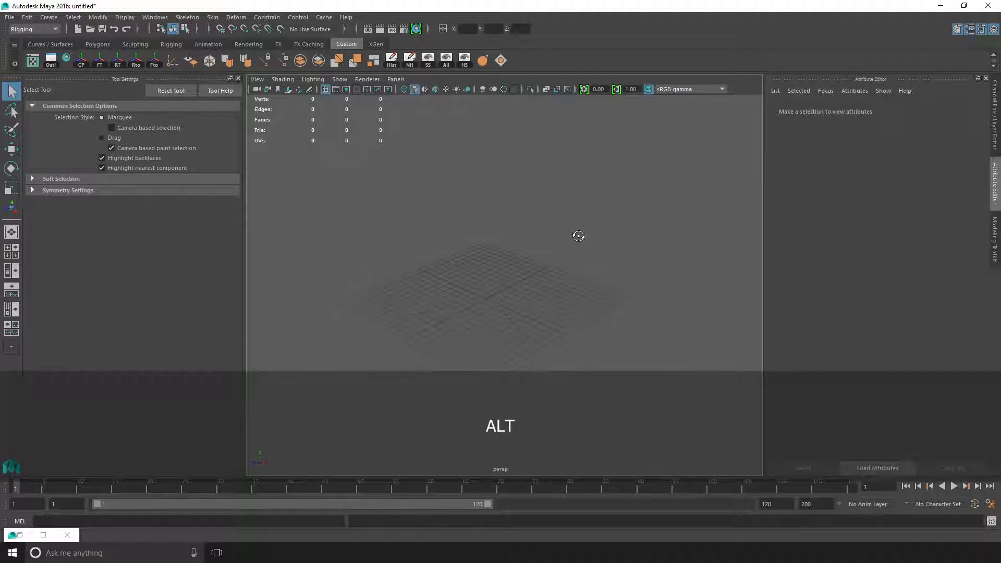
left_click_drag(578, 236, 570, 238)
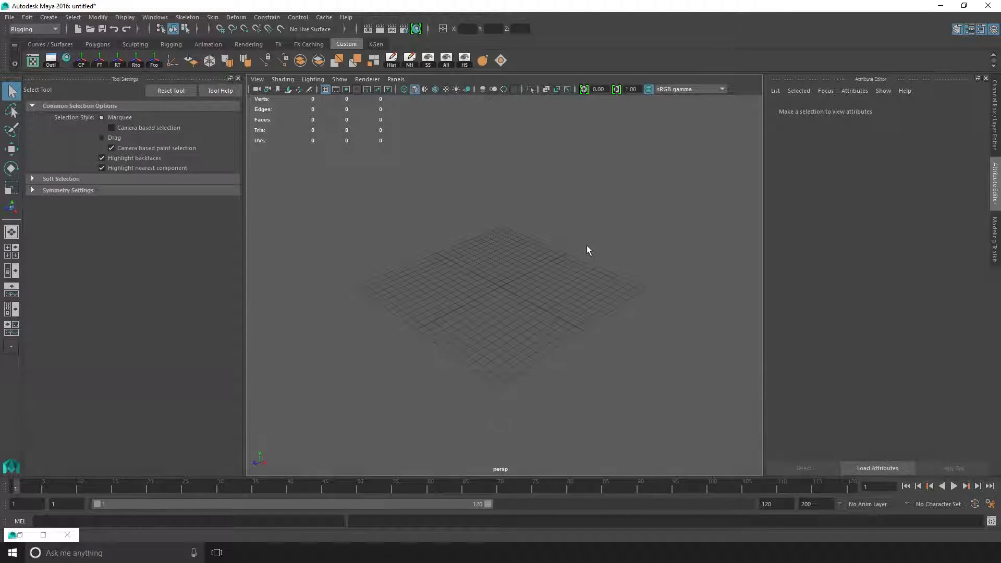
key("alt")
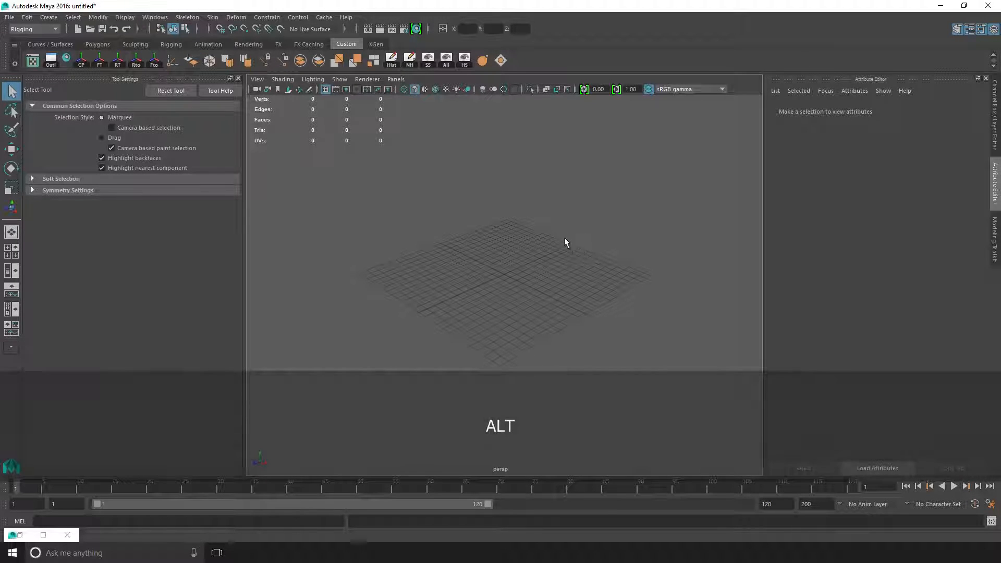
left_click(9, 17)
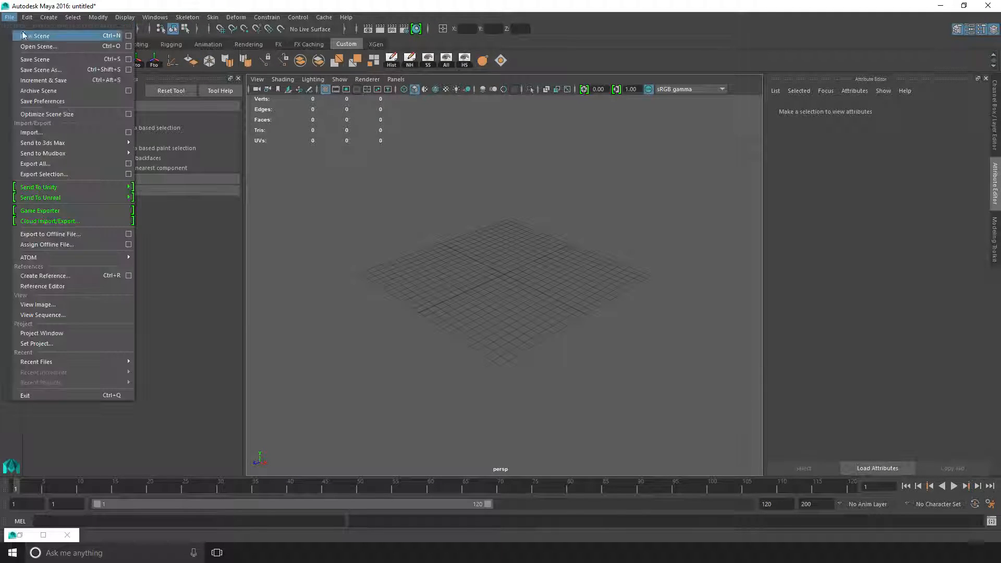
mouse_move(68, 114)
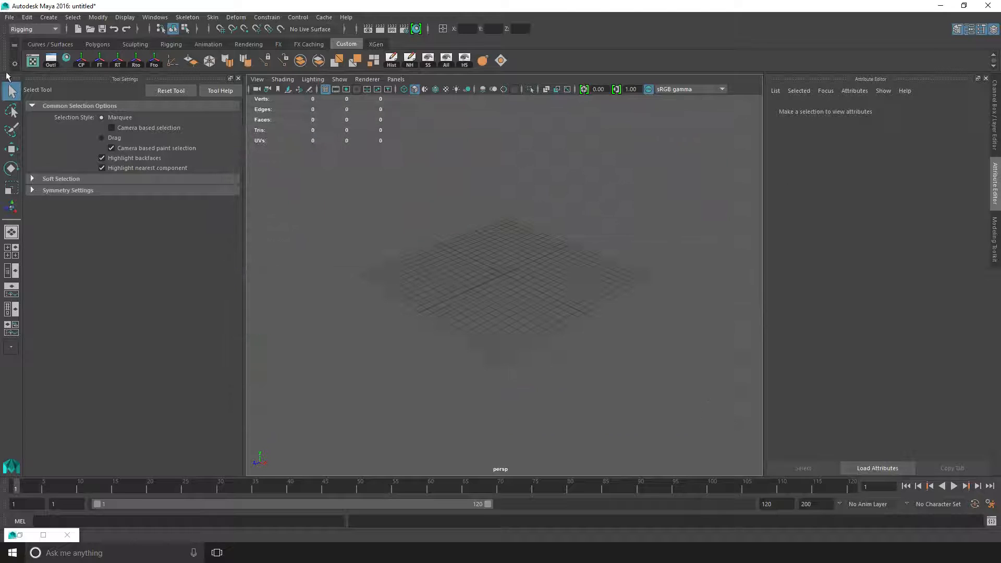
left_click(9, 17)
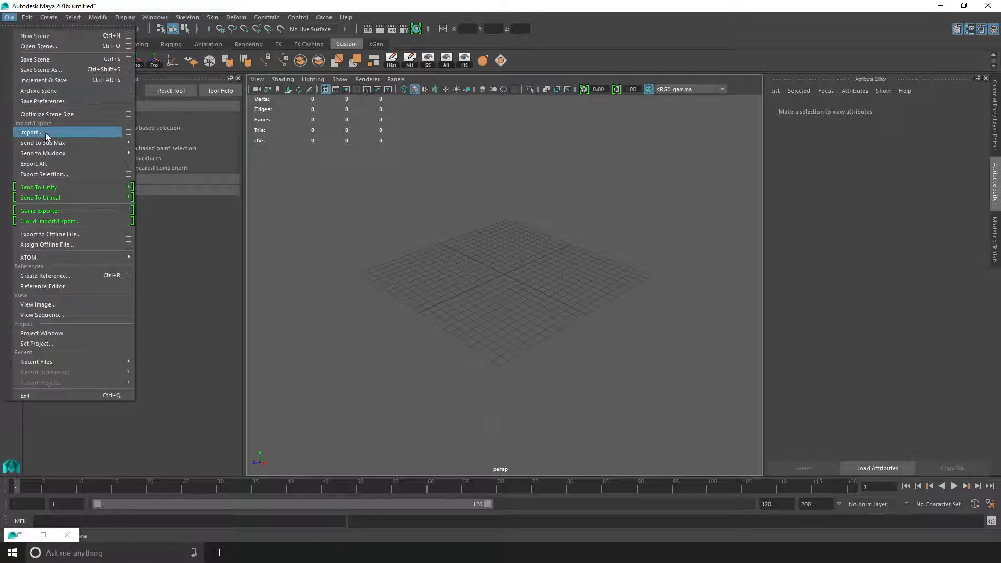
left_click(31, 132)
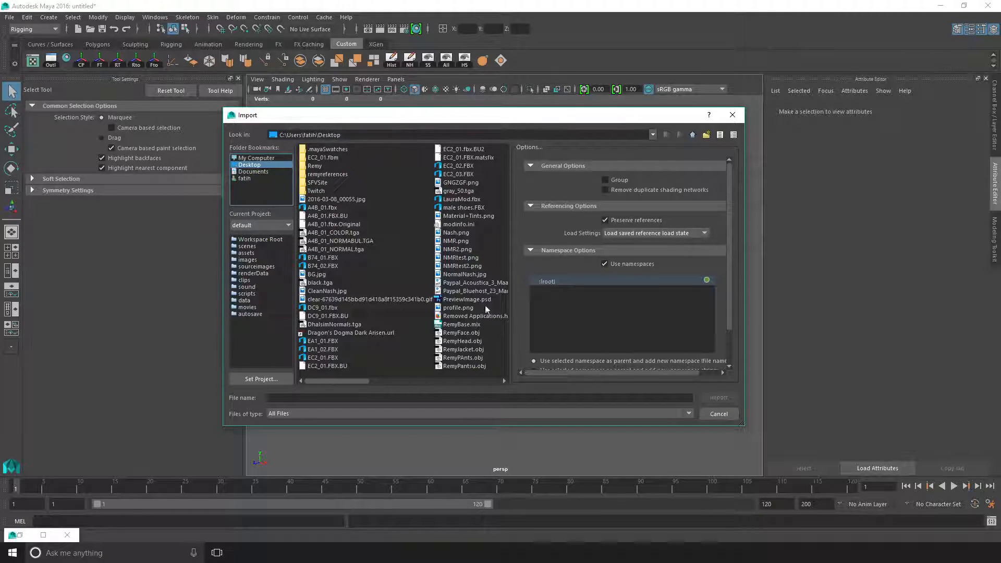
- Rename DC9_01.fbx to DC9_01.fbx.Mod and restore DC9_01.FBX.BU as DC9_01.FBX
left_click(322, 307)
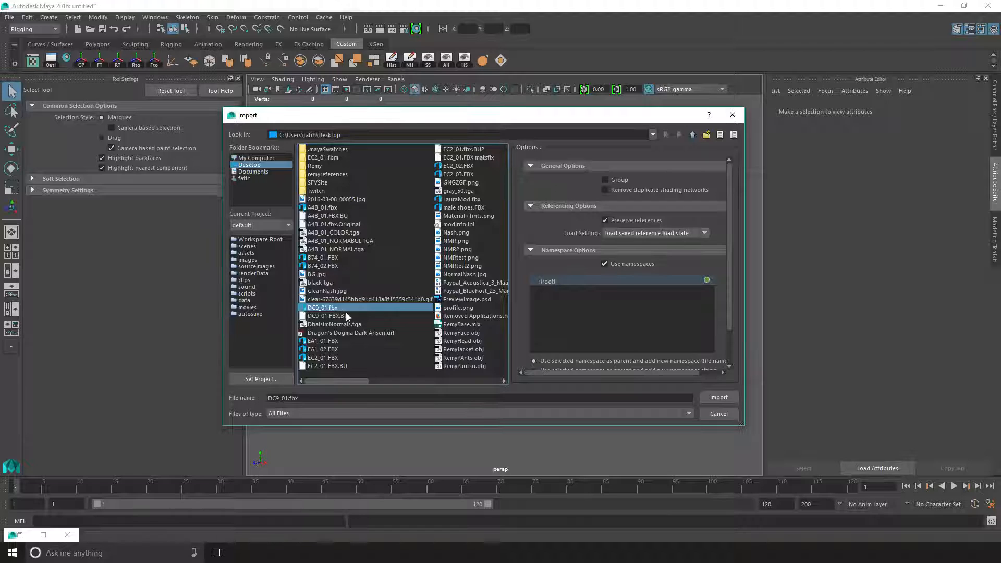
right_click(322, 307)
type(".Mod")
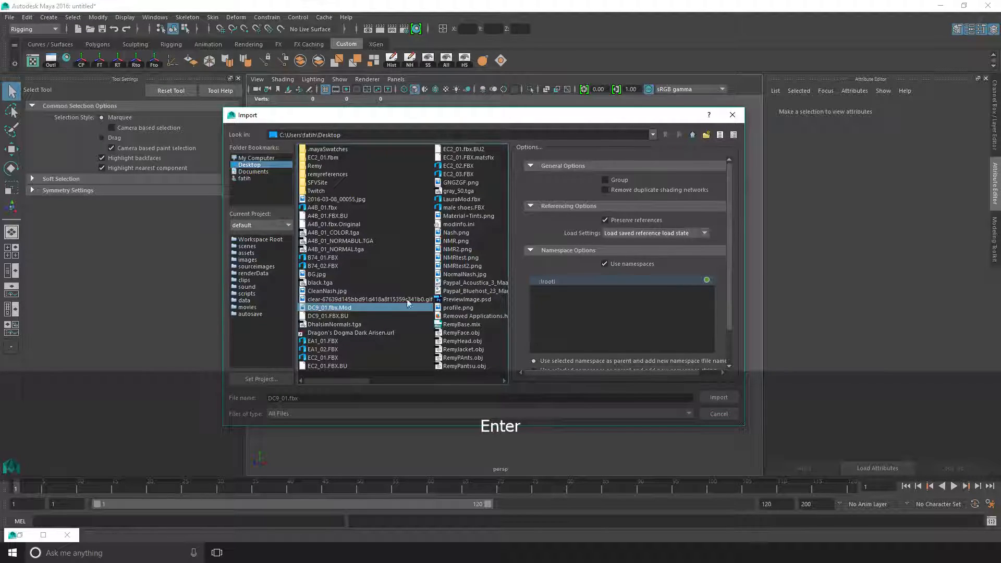
left_click(327, 315)
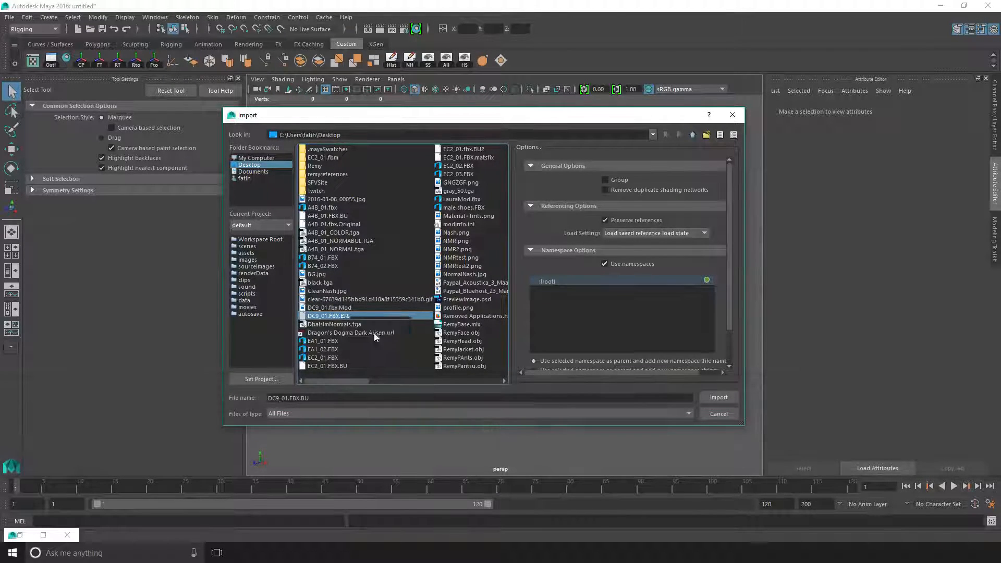
key("Backspace")
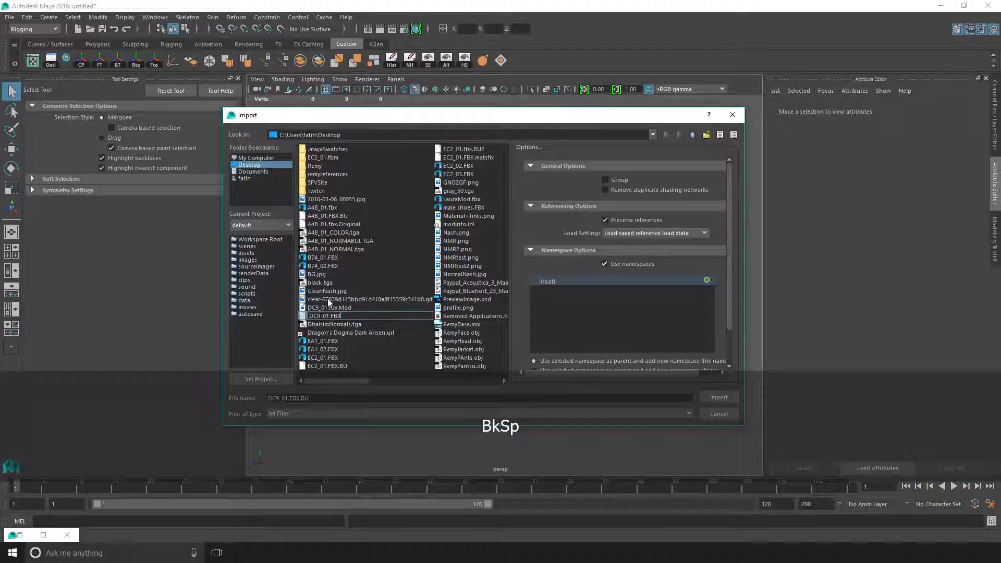
left_click(323, 316)
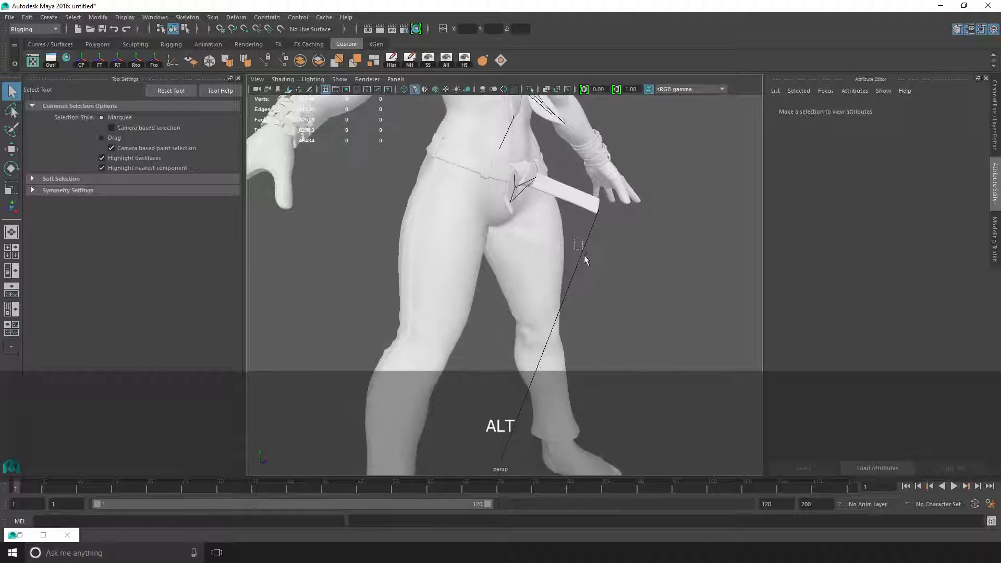
- Import the original DC9_01.FBX and frame the whole character with its b_C_Base skeleton
left_click_drag(583, 261, 622, 204)
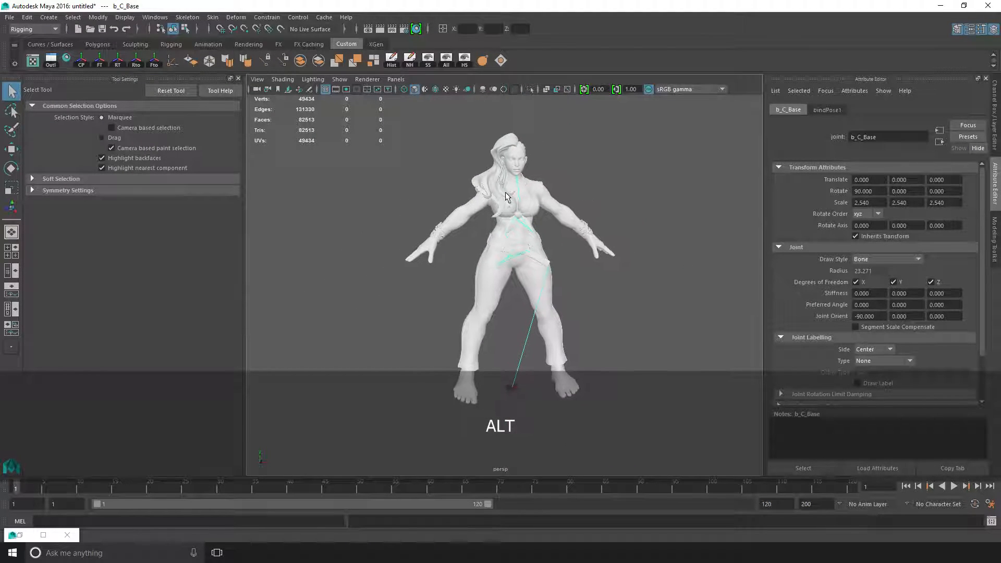
left_click(9, 17)
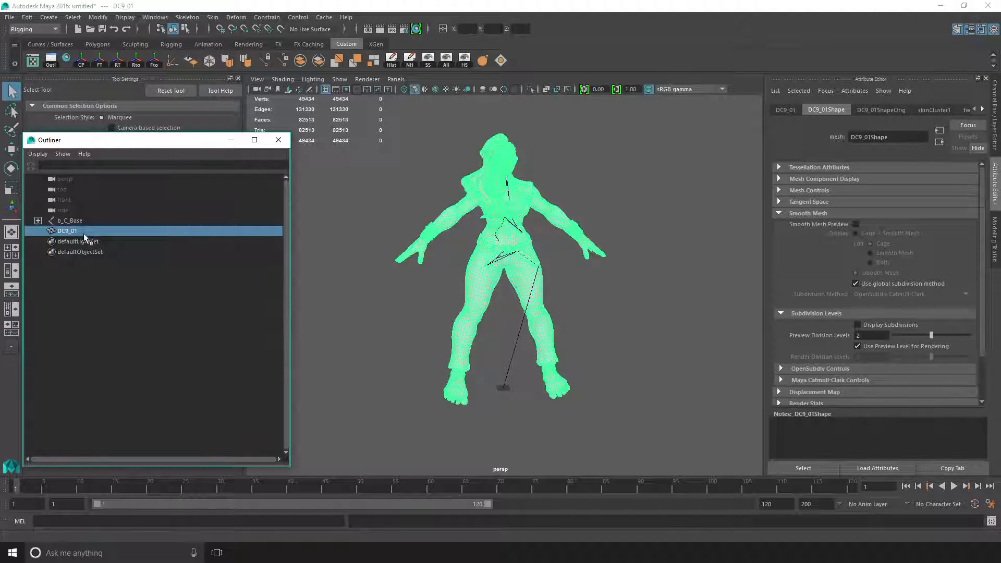
- Rename the DC9_01 mesh to DC9_Original and choose LauraMod.fbx for import
double_click(67, 230)
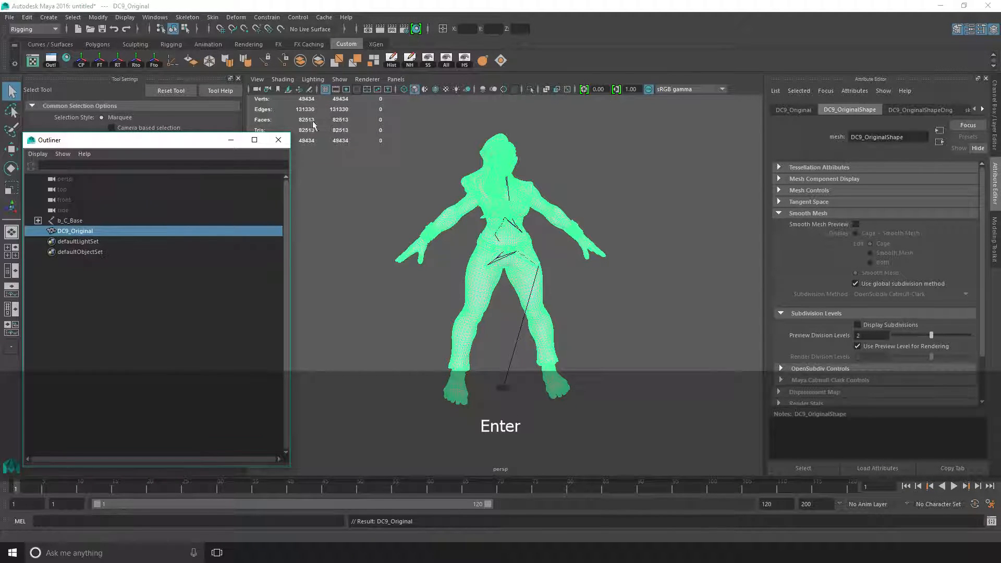
left_click(9, 17)
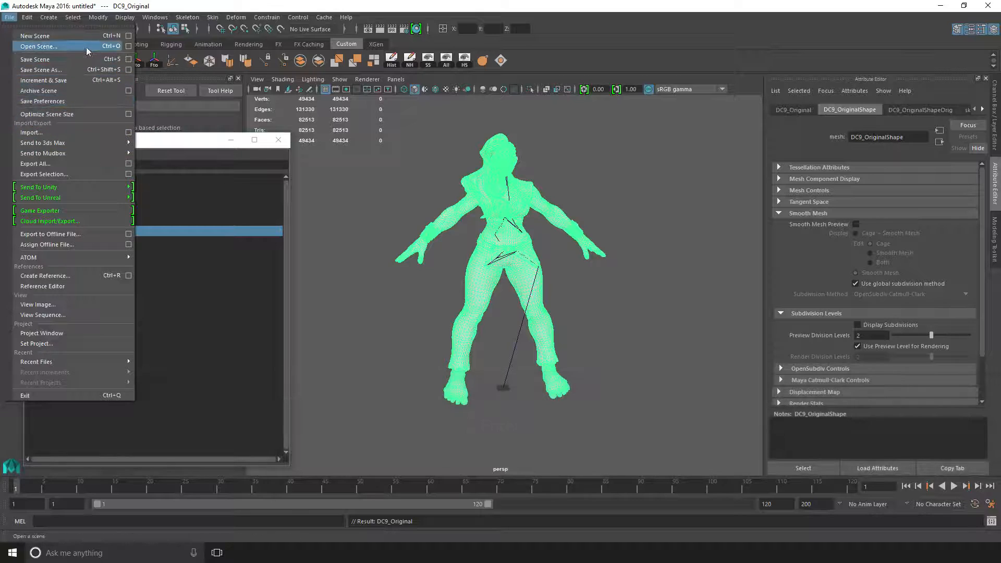
mouse_move(32, 132)
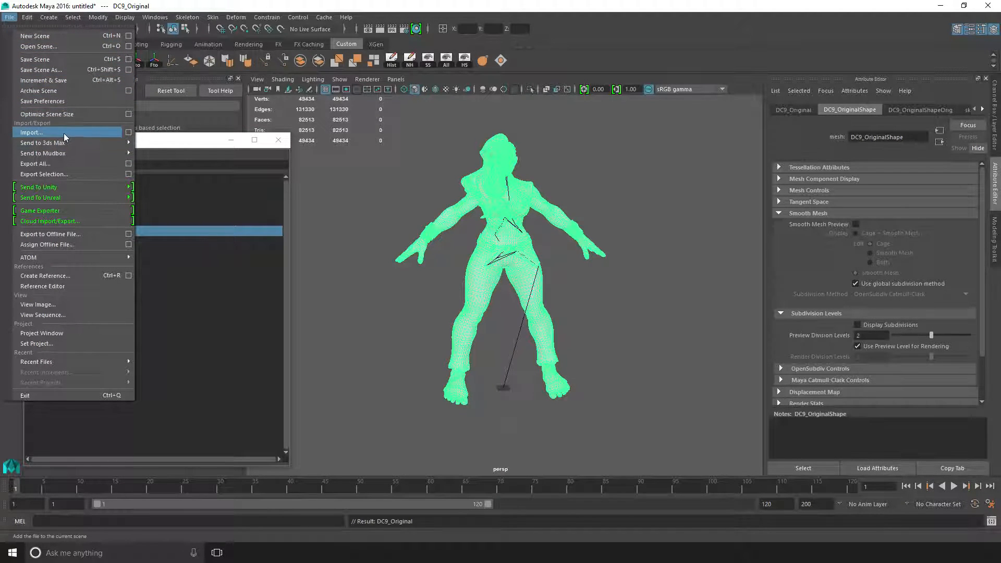
left_click(31, 132)
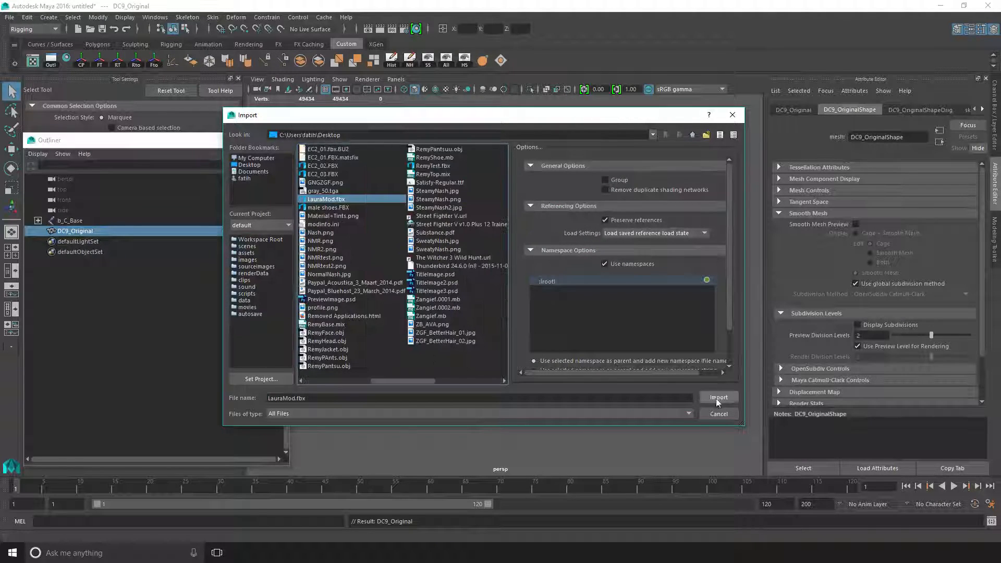
- Import LauraMod.fbx as a new DC9_01 mesh, then select a joint and the mesh
left_click(718, 397)
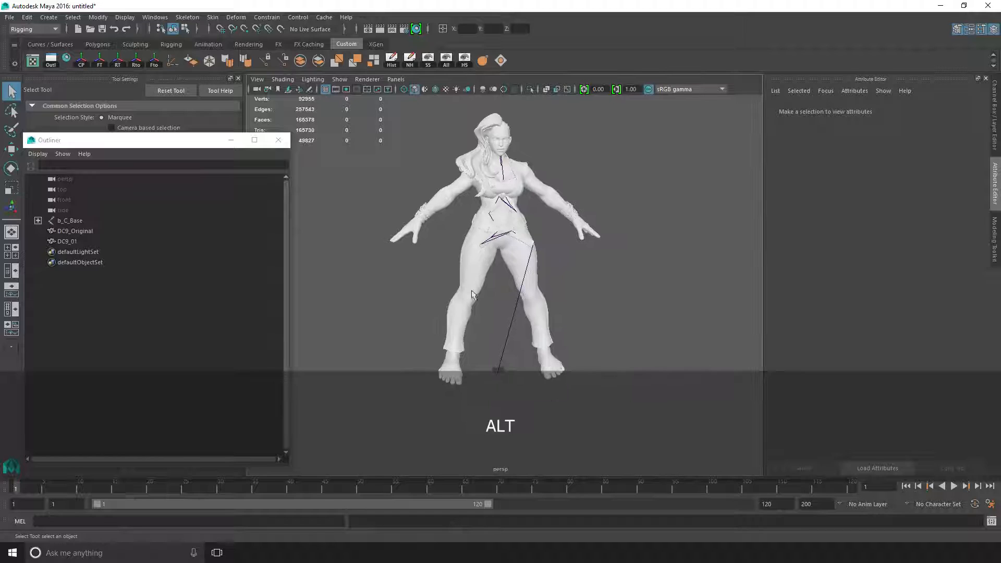
key("w")
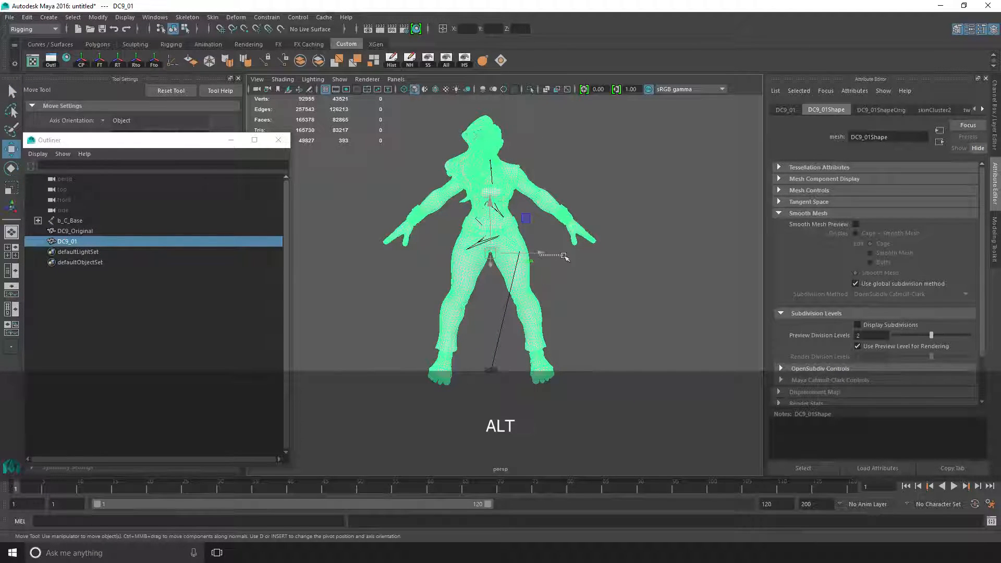
left_click(74, 231)
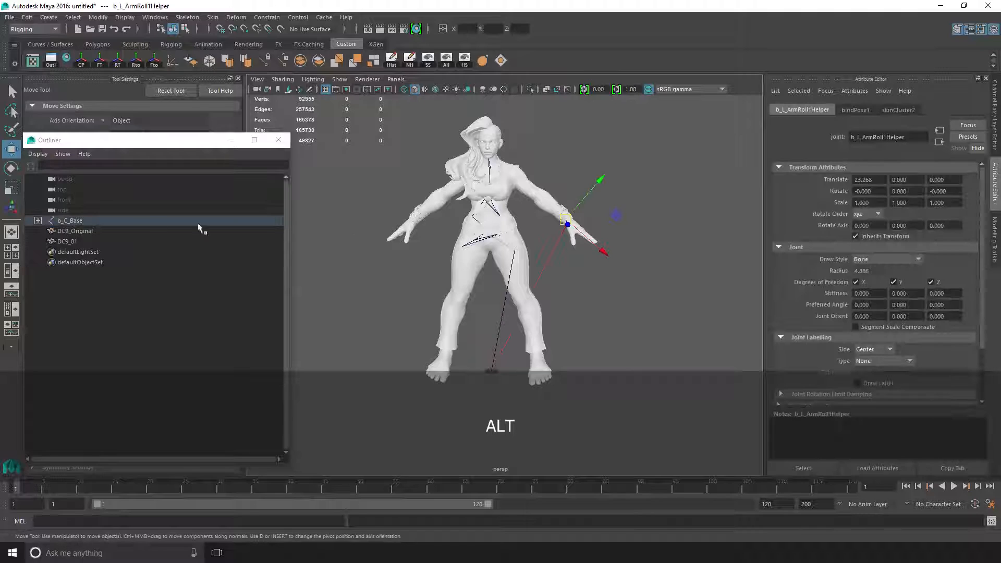
left_click(66, 242)
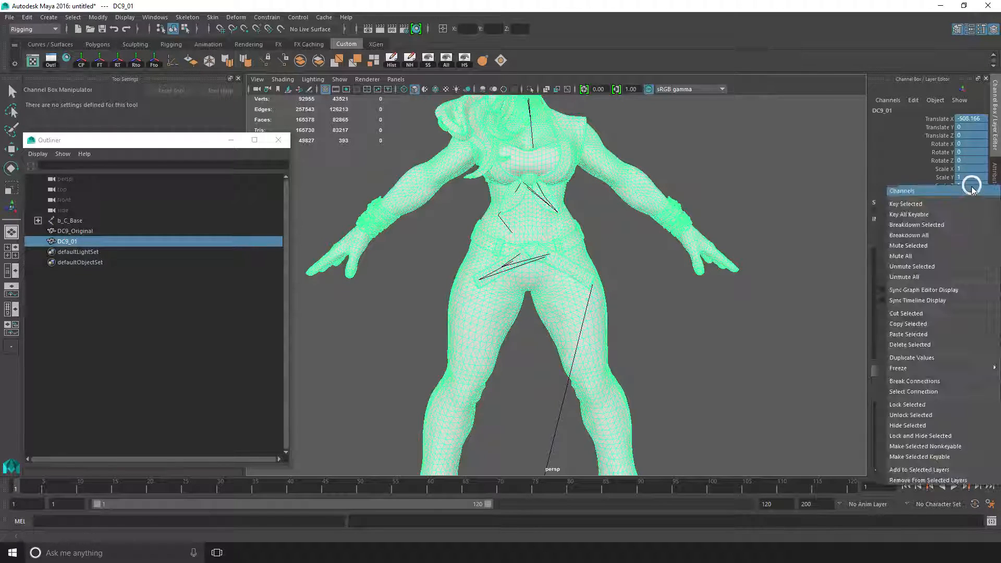
mouse_move(905, 313)
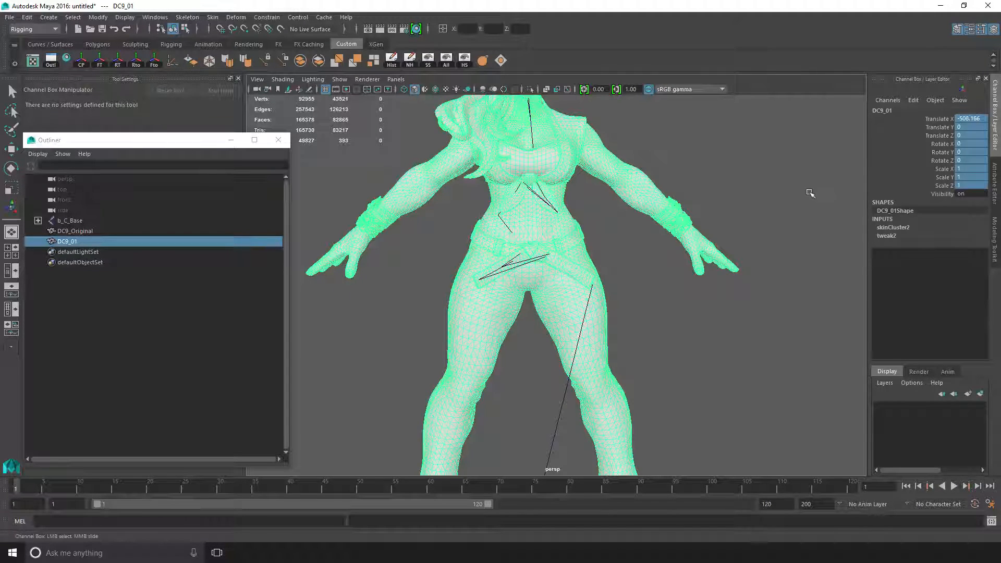
- Inspect the modded DC9_01 mesh's transform channels, including its Translate X offset
key("w")
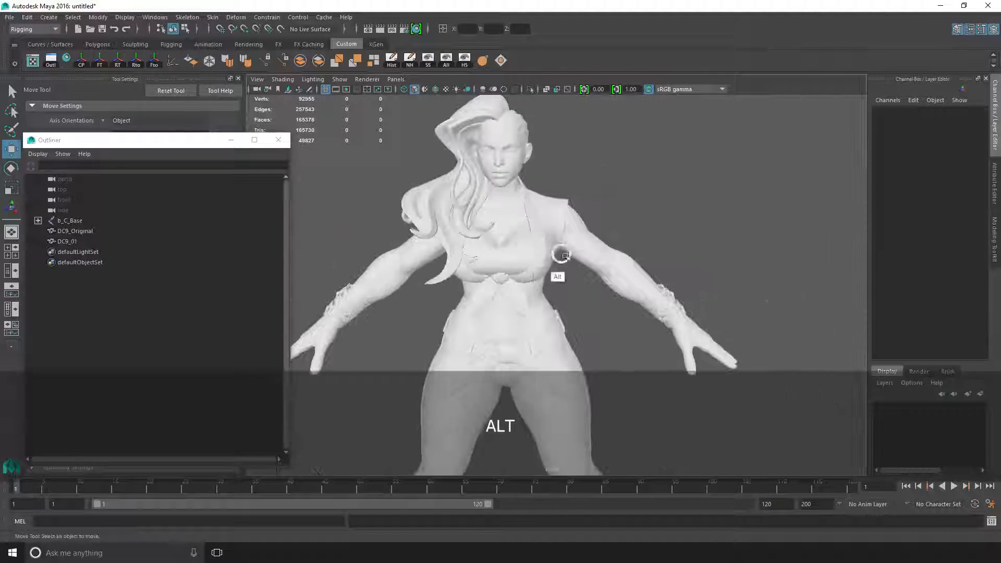
left_click_drag(563, 253, 700, 208)
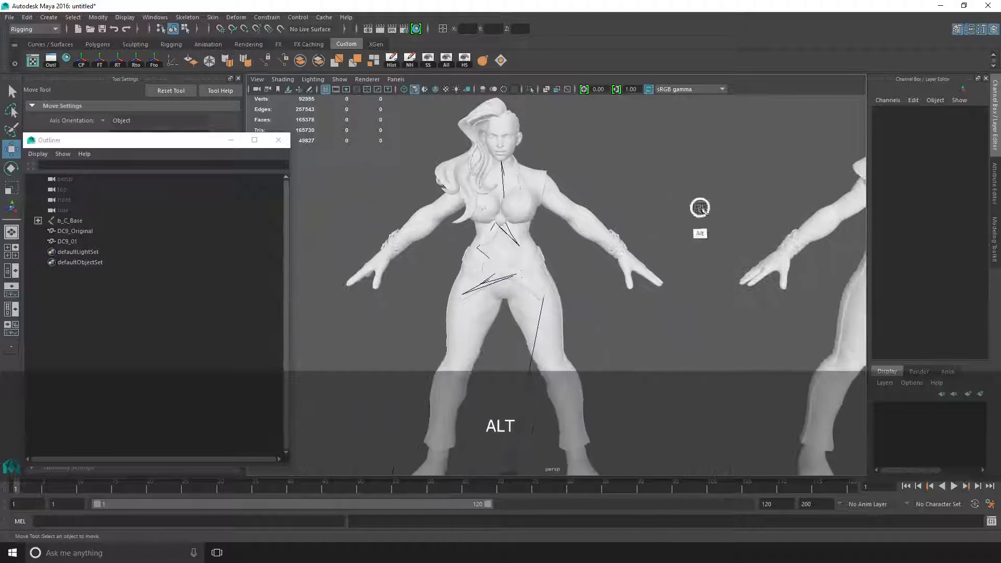
left_click(66, 242)
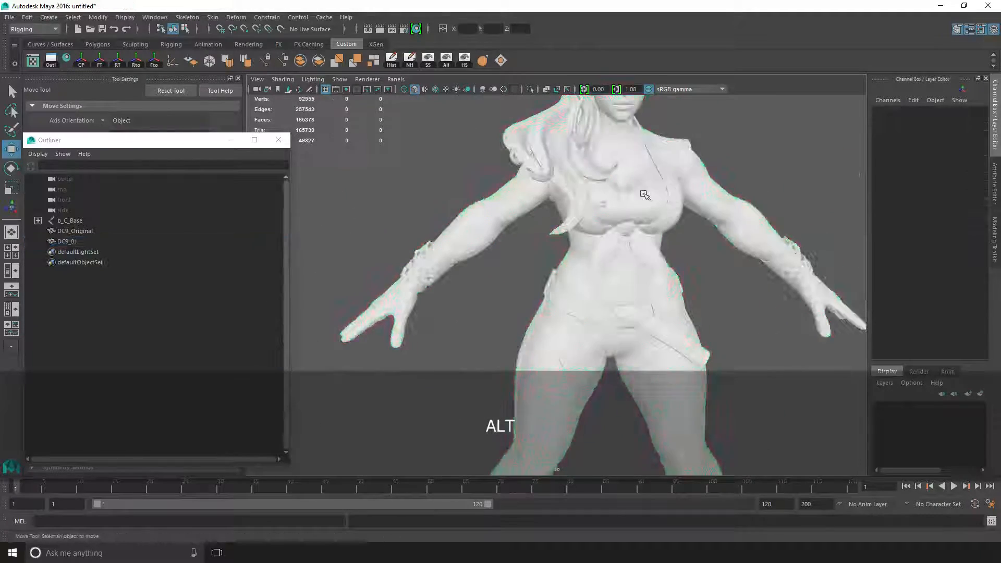
left_click(66, 241)
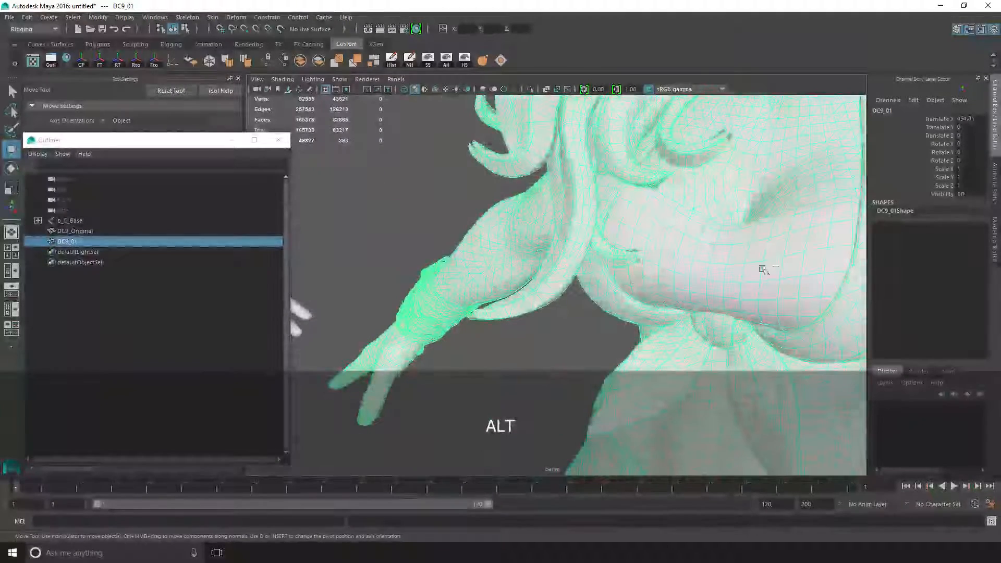
left_click(74, 230)
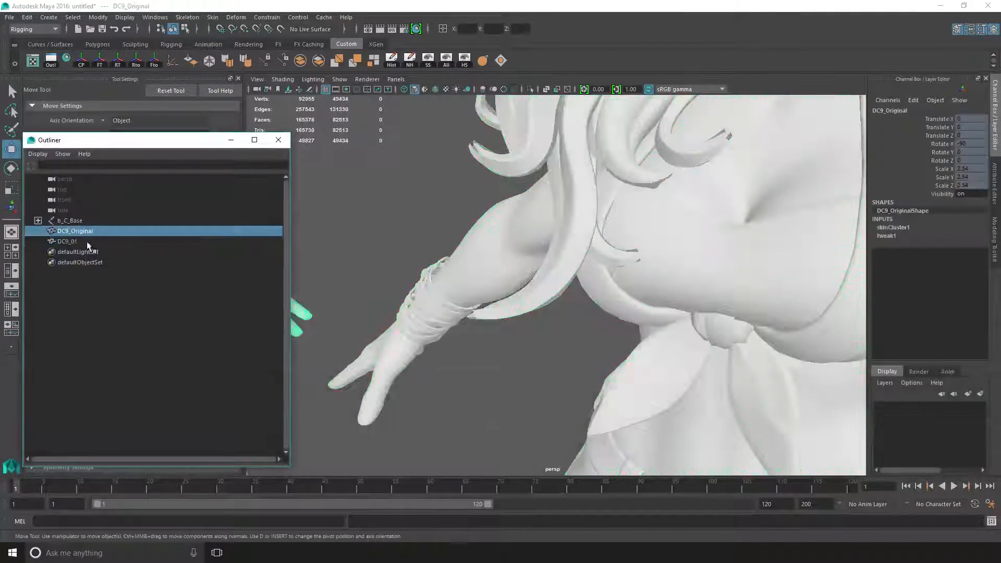
left_click(67, 241)
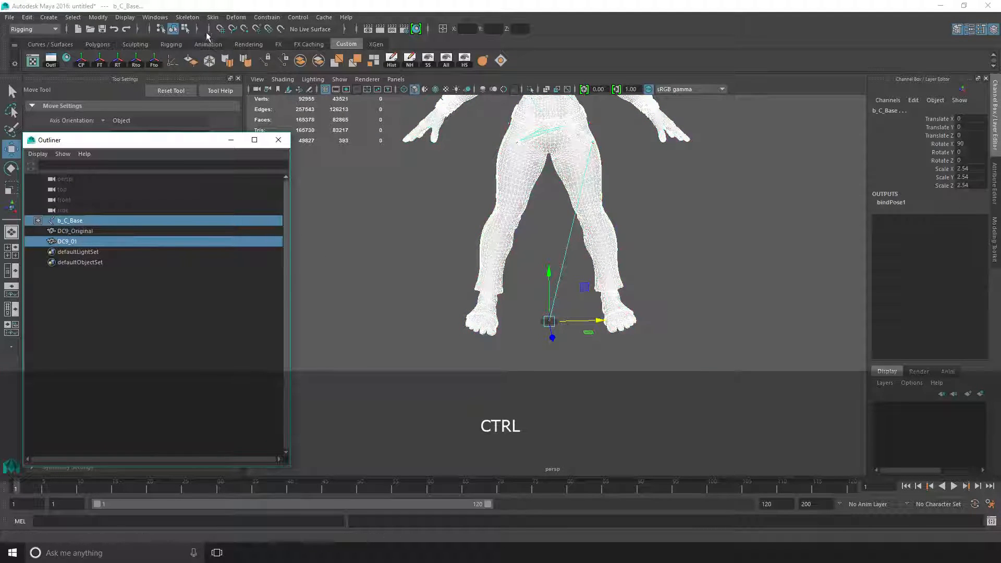
- Bind the DC9_01 mesh to the b_C_Base skeleton, creating skinCluster2
left_click(212, 17)
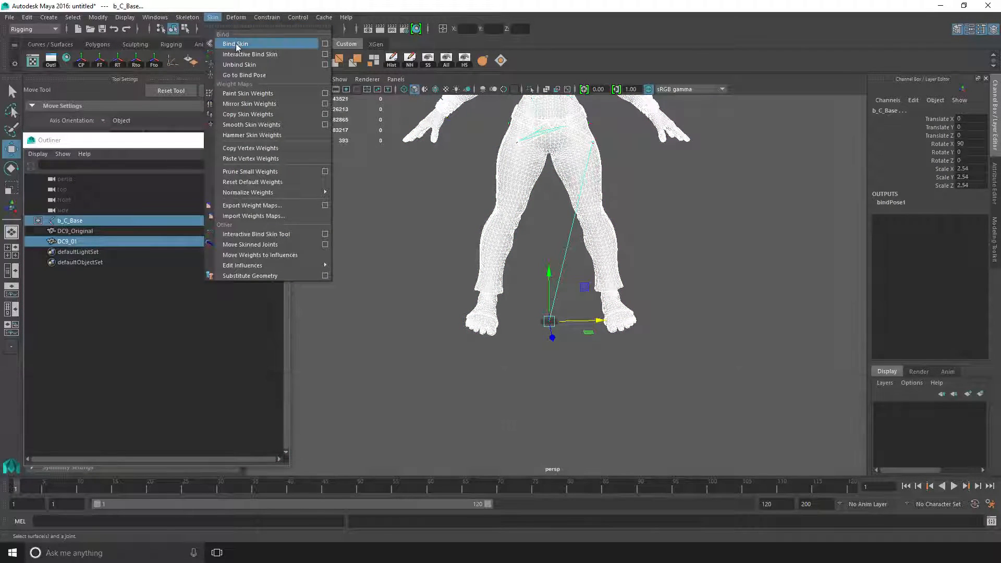
left_click(235, 43)
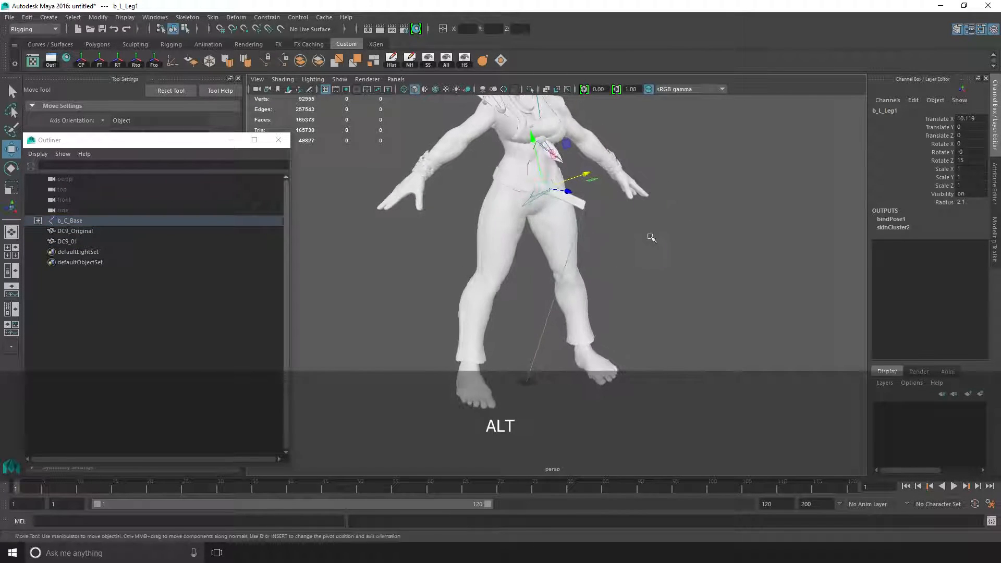
key("e")
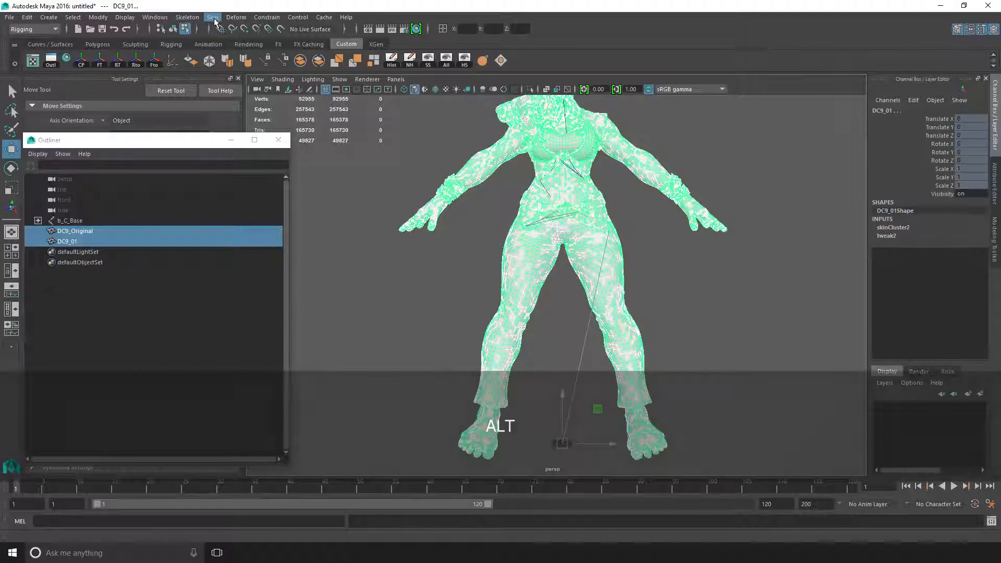
- Copy DC9_Original's skin weights onto DC9_01 using closest point on surface and closest joint
left_click(213, 17)
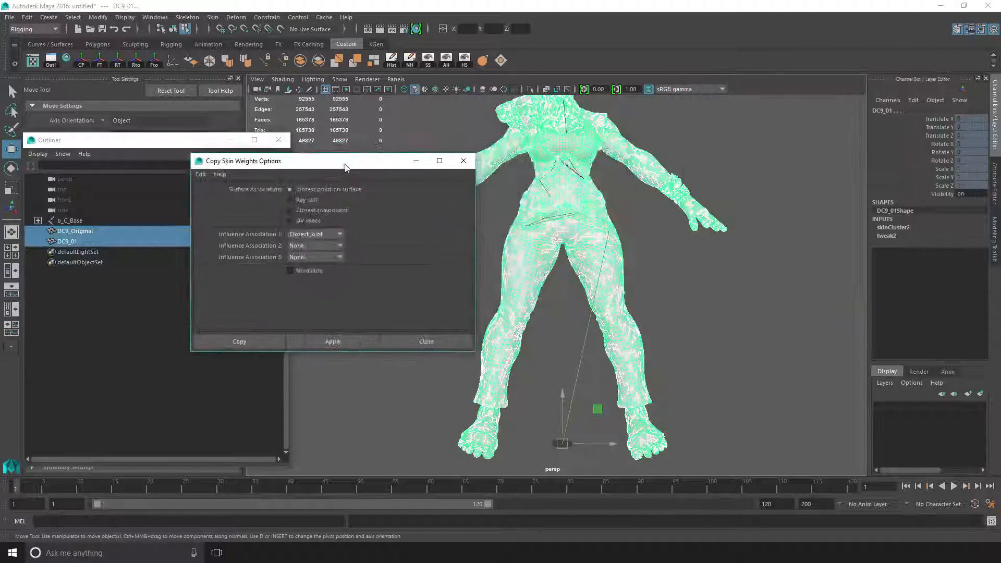
left_click_drag(344, 162, 345, 164)
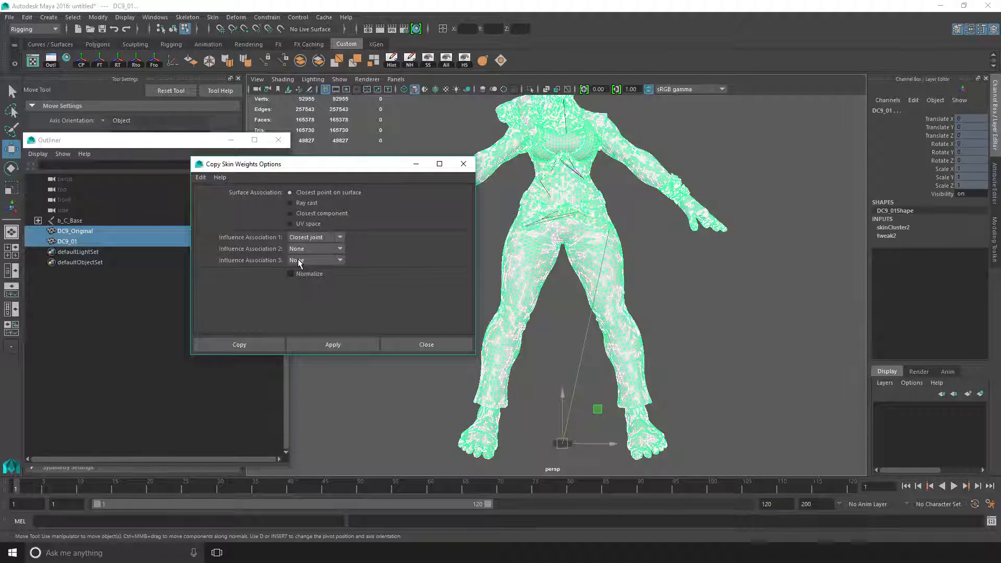
left_click(333, 344)
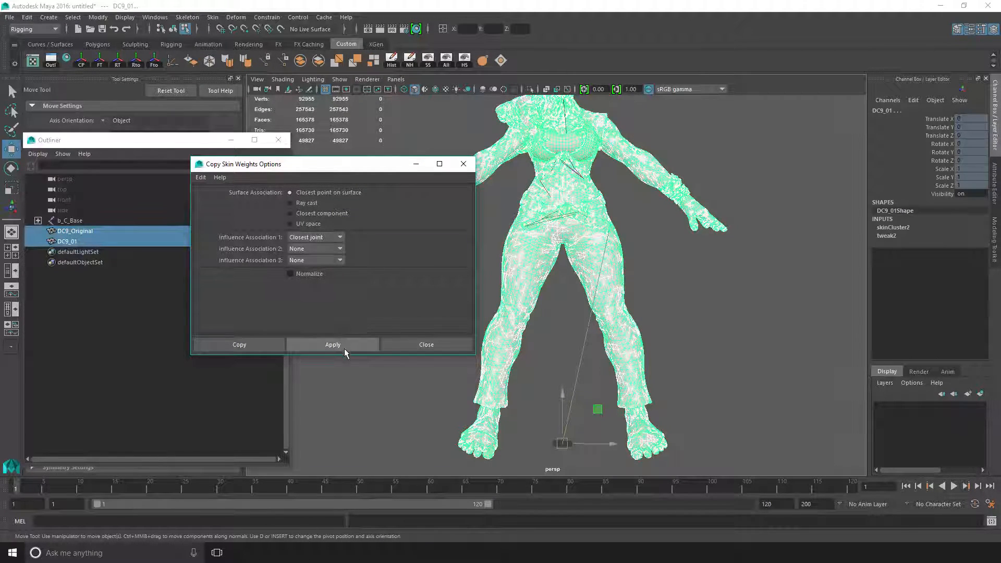
left_click(333, 344)
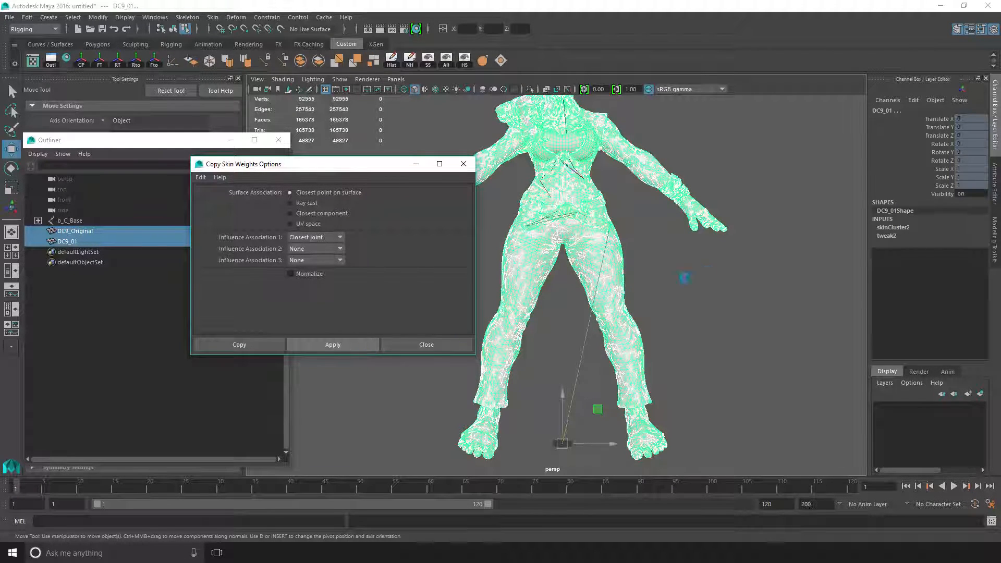
left_click(332, 344)
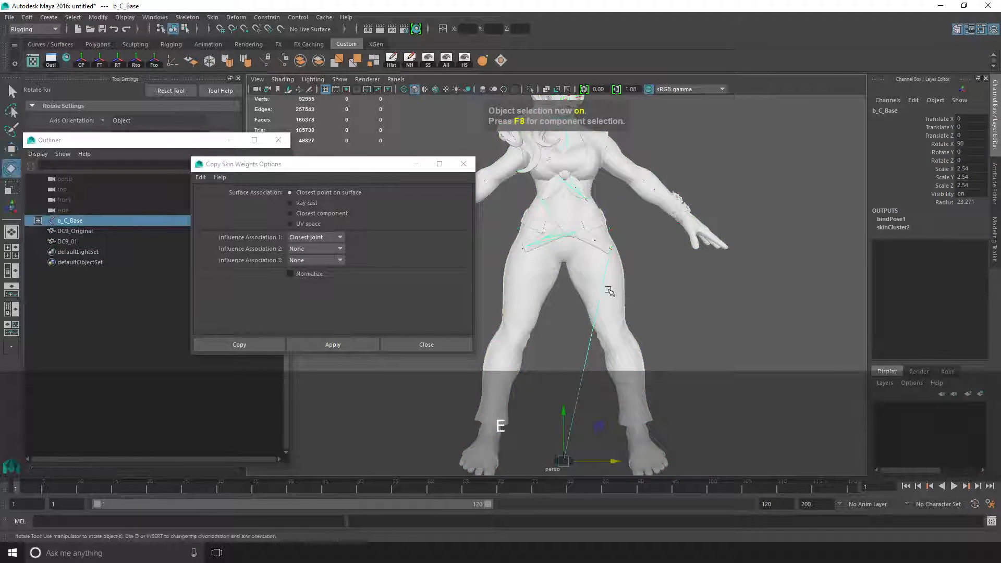
- Rotate a belt joint and a hair joint to confirm the mesh deforms
left_click(75, 230)
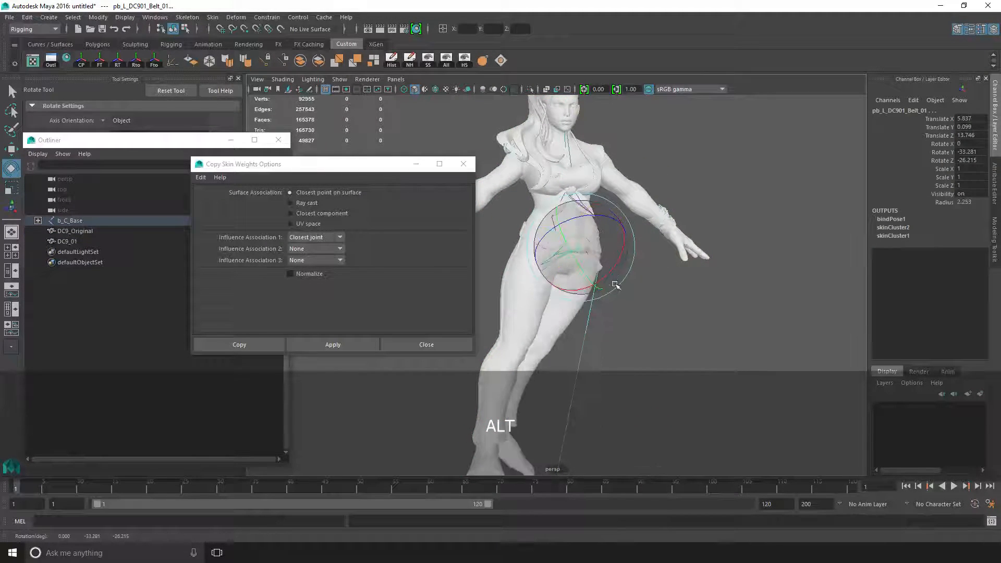
left_click_drag(613, 285, 554, 227)
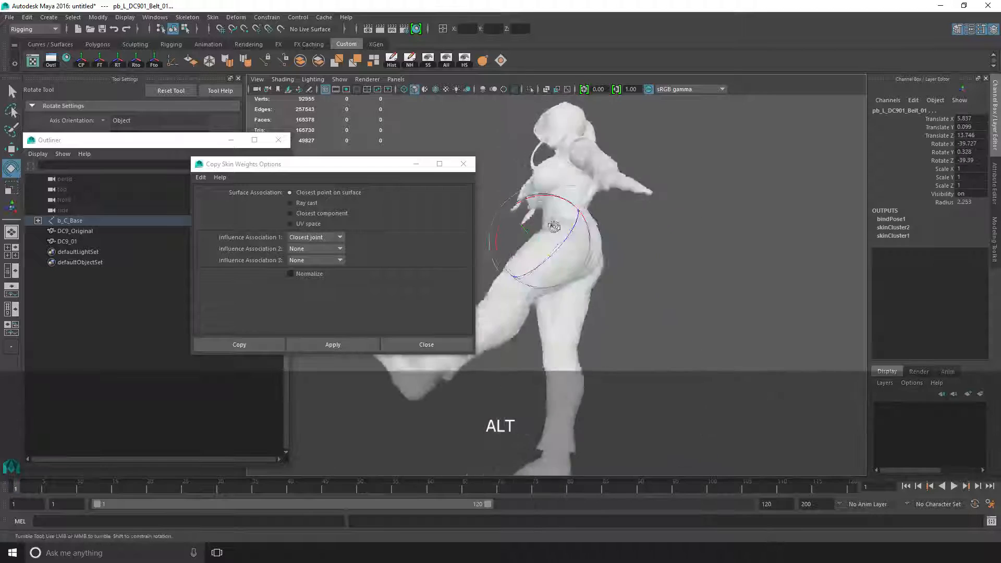
left_click_drag(555, 227, 571, 276)
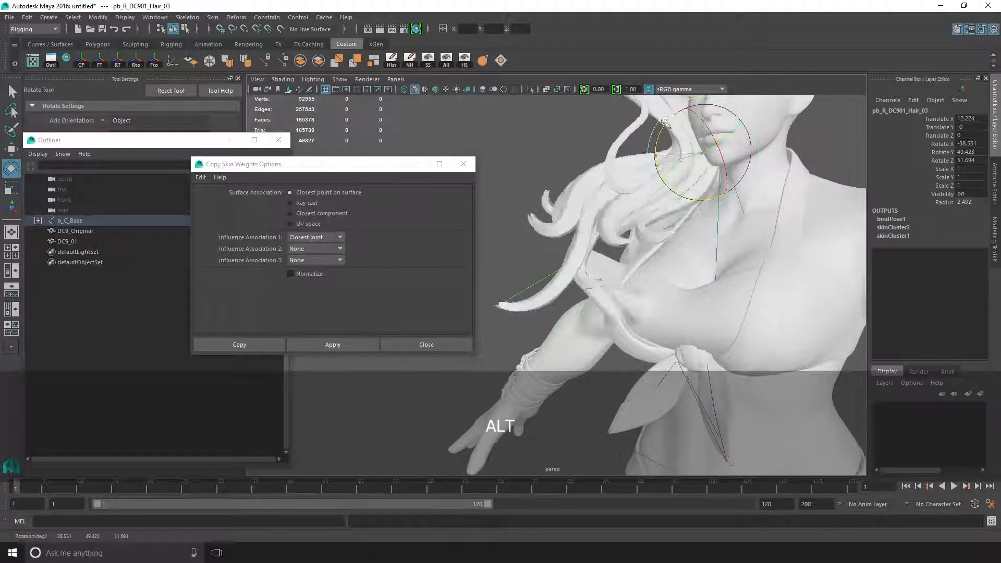
left_click_drag(663, 121, 635, 345)
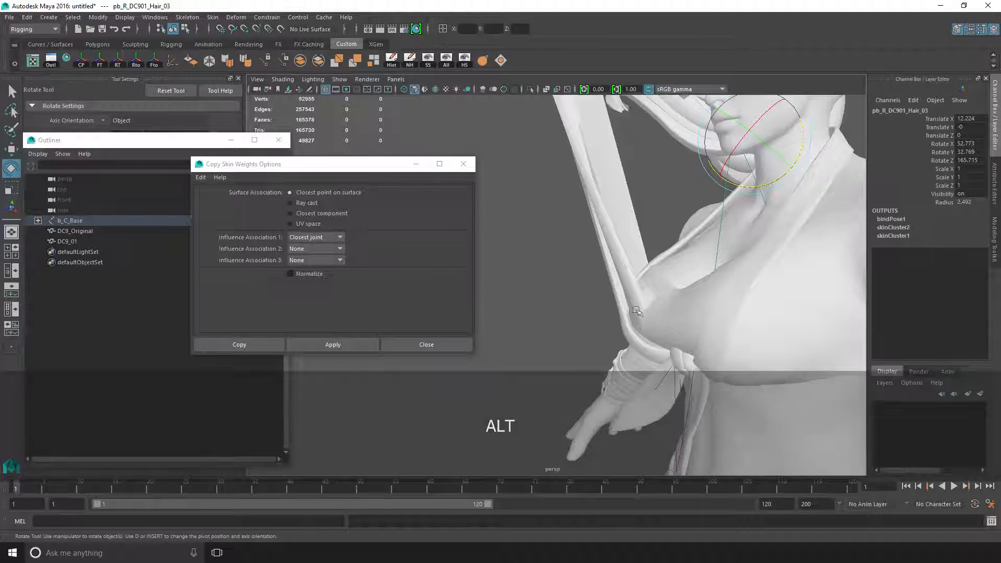
left_click_drag(638, 313, 612, 140)
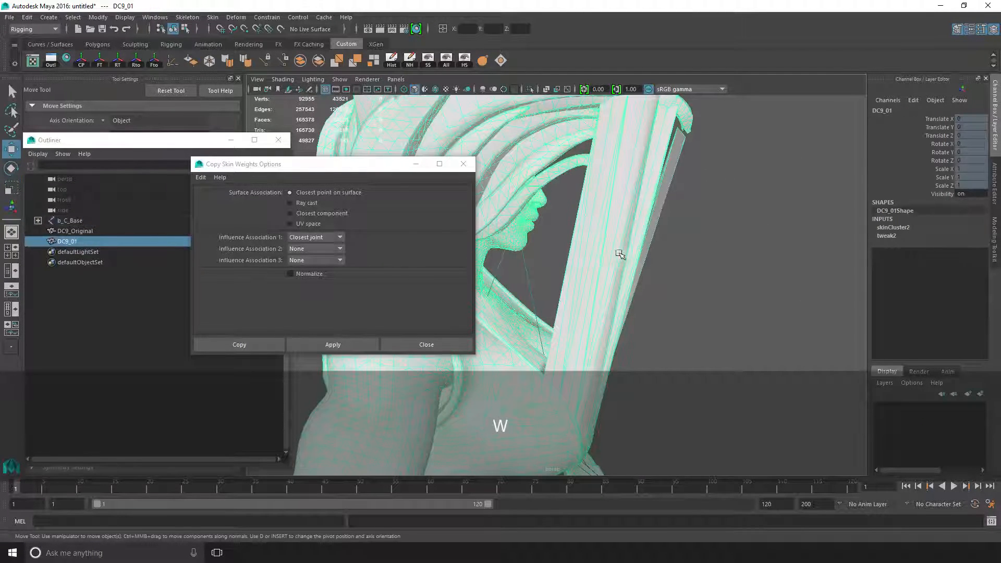
- Inspect DC9_01's stretched hair vertices, then return to object mode in the rest pose
key("F8")
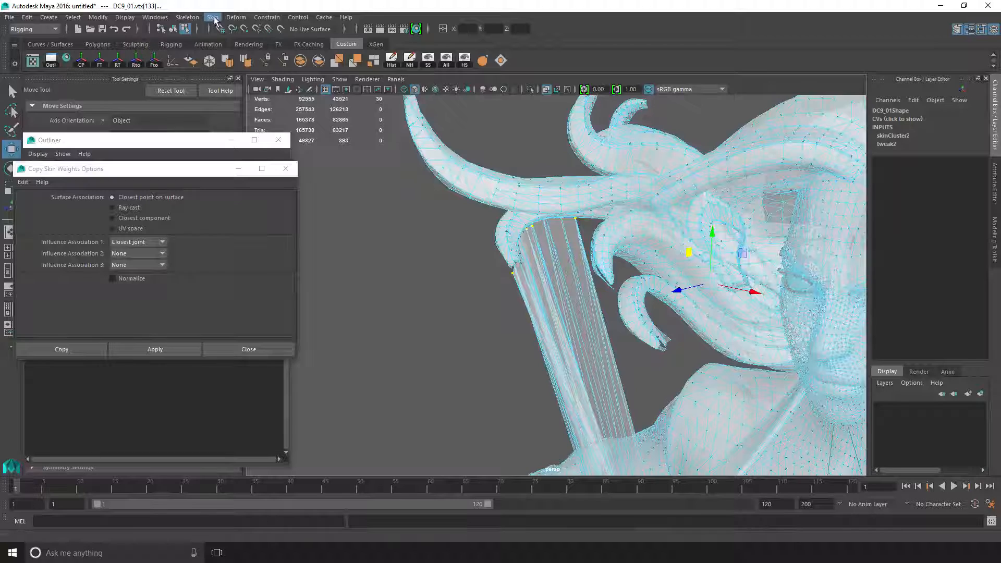
left_click(212, 17)
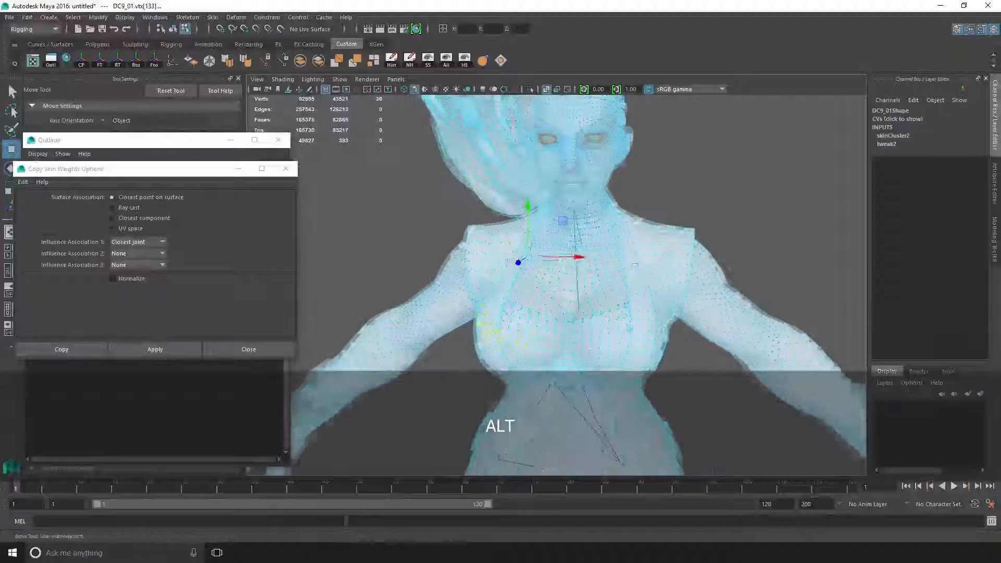
key("F8")
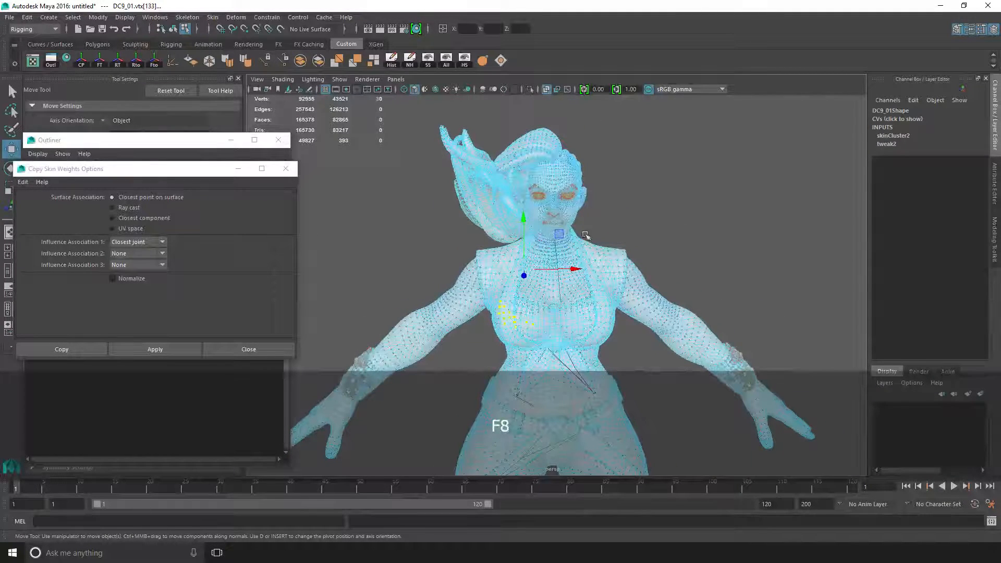
key("F8")
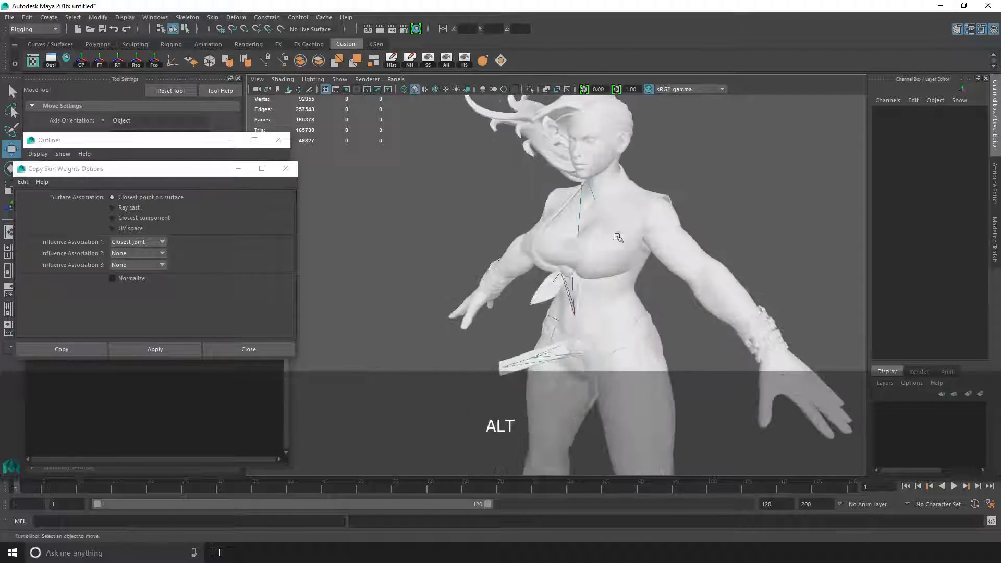
- Reapply Copy Skin Weights to DC9_01 and select the b_C_Base skeleton root
left_click(212, 18)
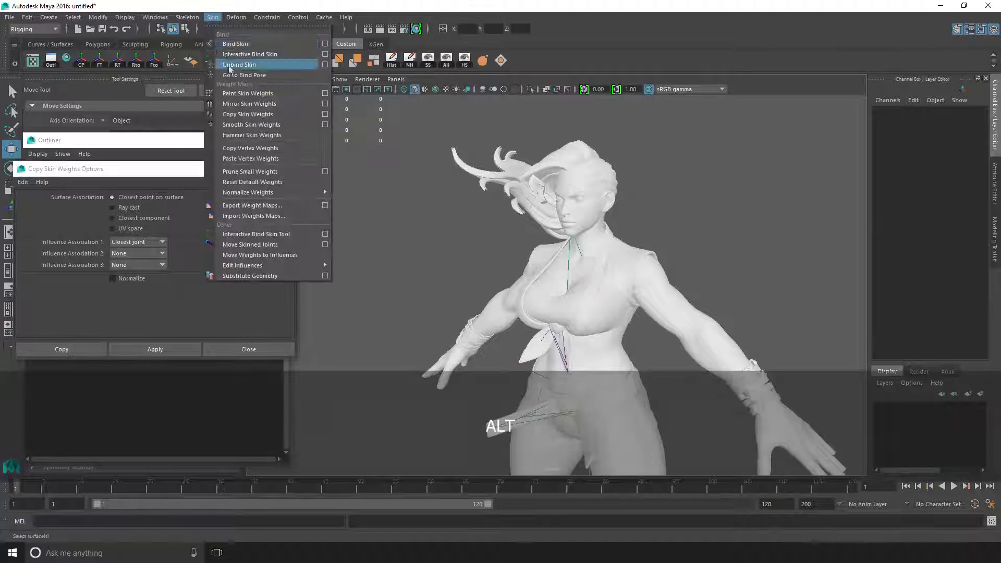
mouse_move(244, 75)
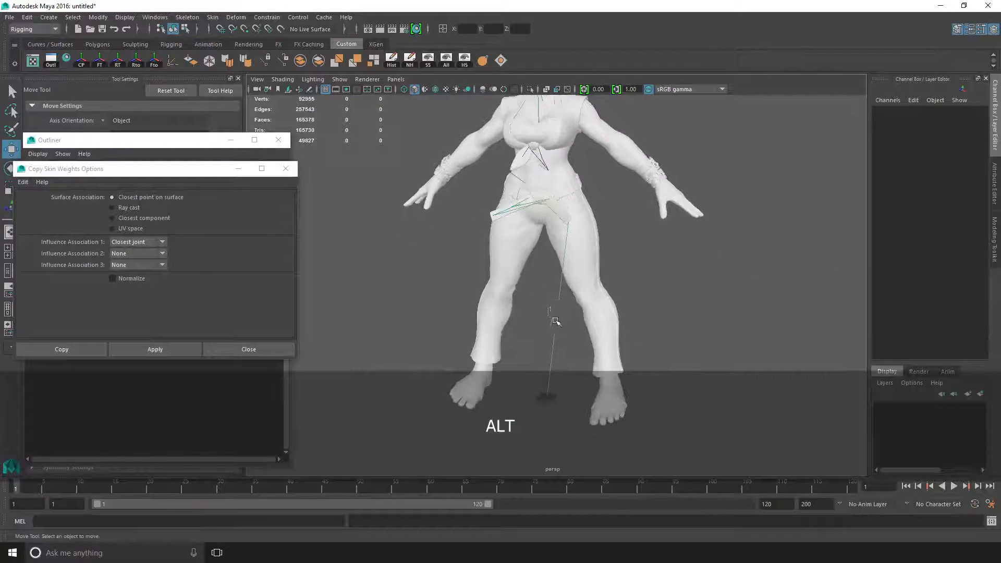
left_click(187, 17)
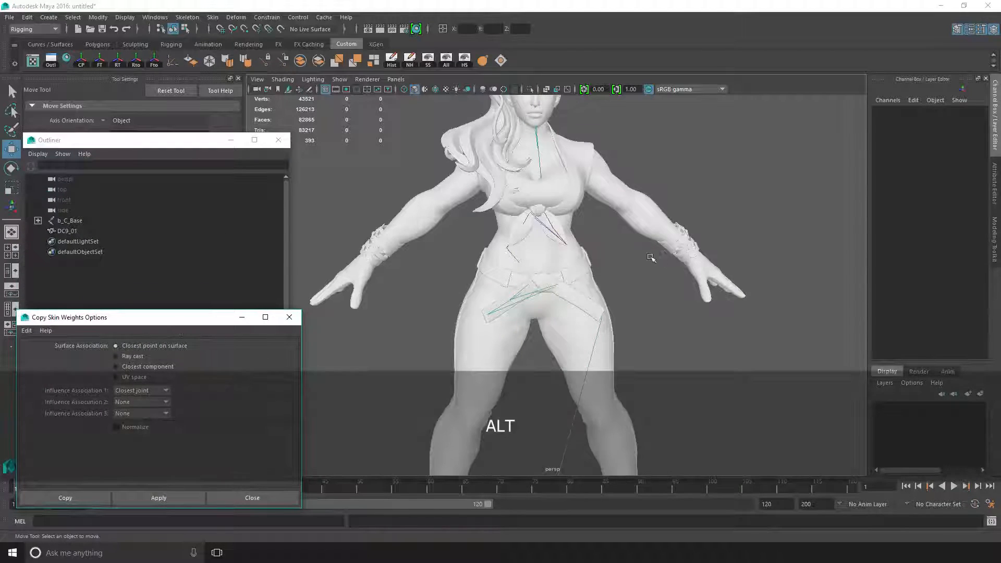
left_click(69, 220)
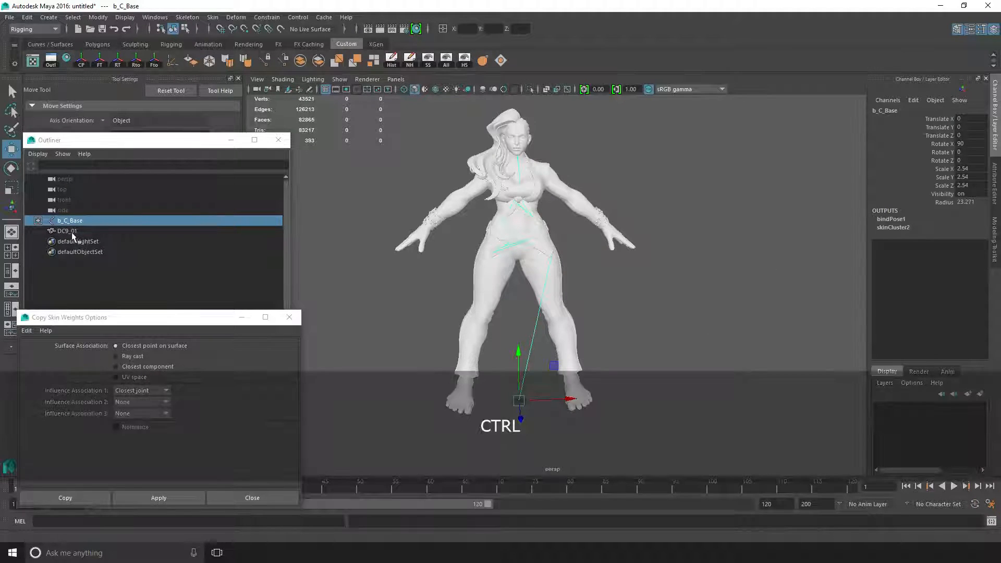
- Select b_C_Base and DC9_01, and rename the old FBX to DC9_01.FBX.Original
left_click(9, 18)
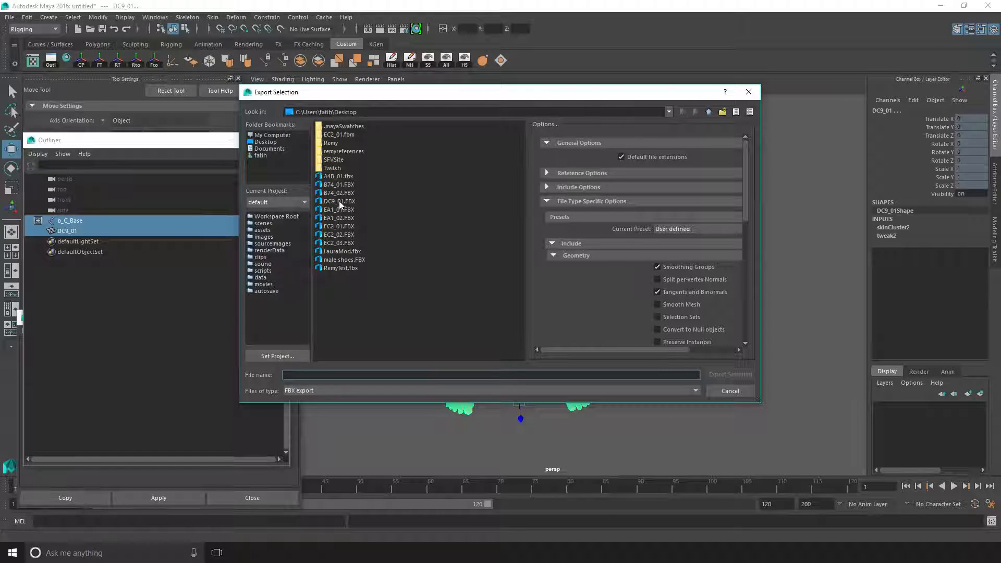
right_click(339, 201)
type("DC9_01")
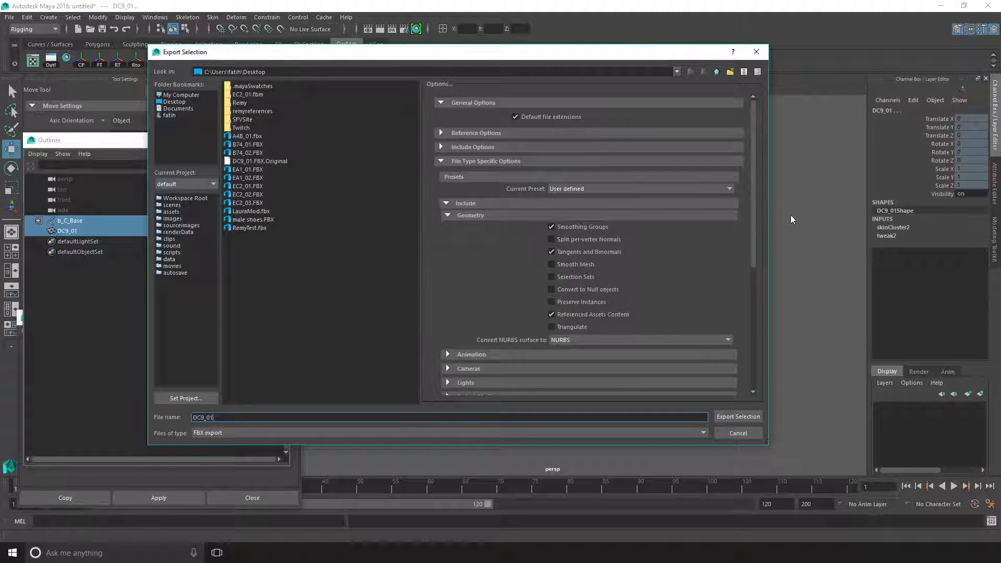
scroll("down", 3)
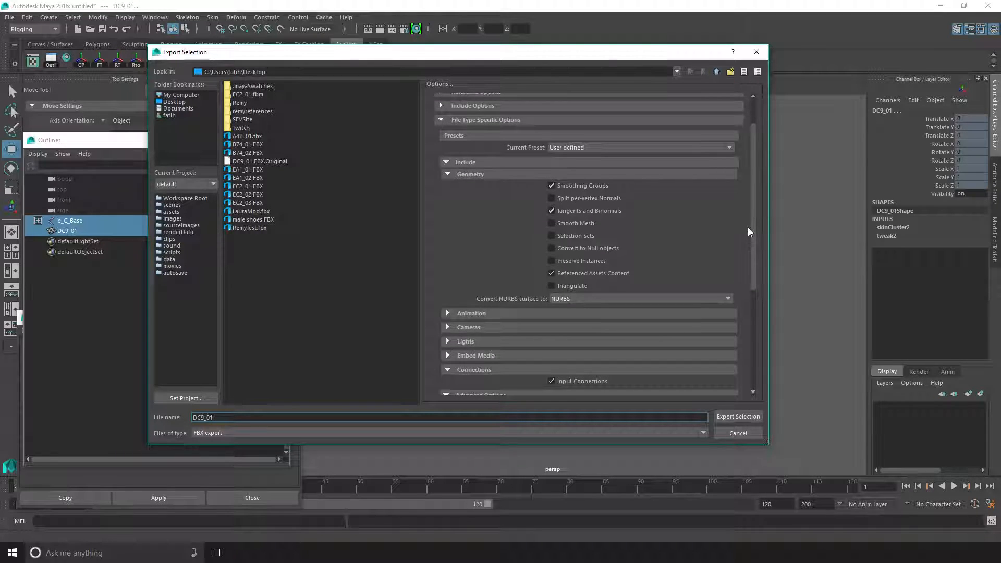
scroll("down", 3)
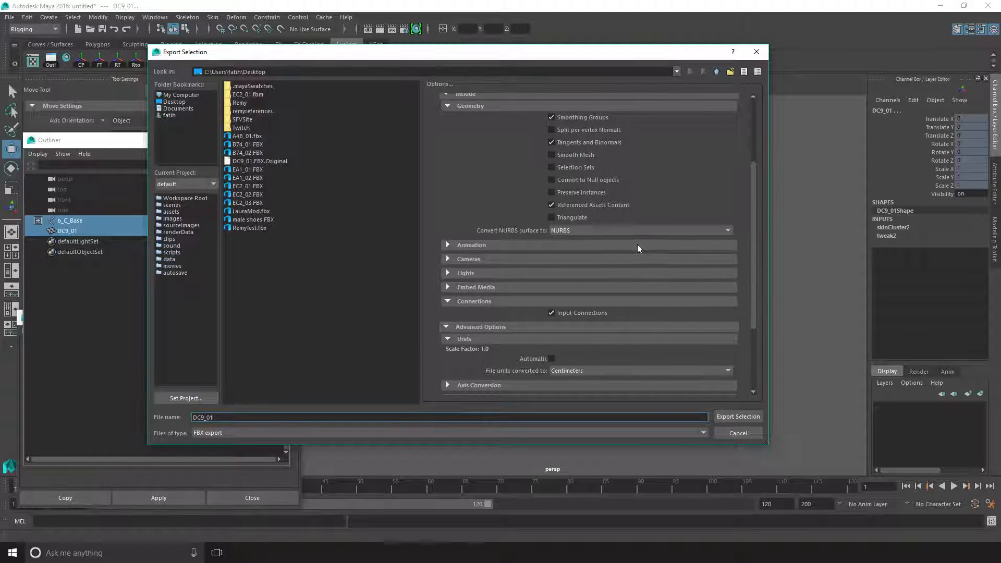
scroll("down", 3)
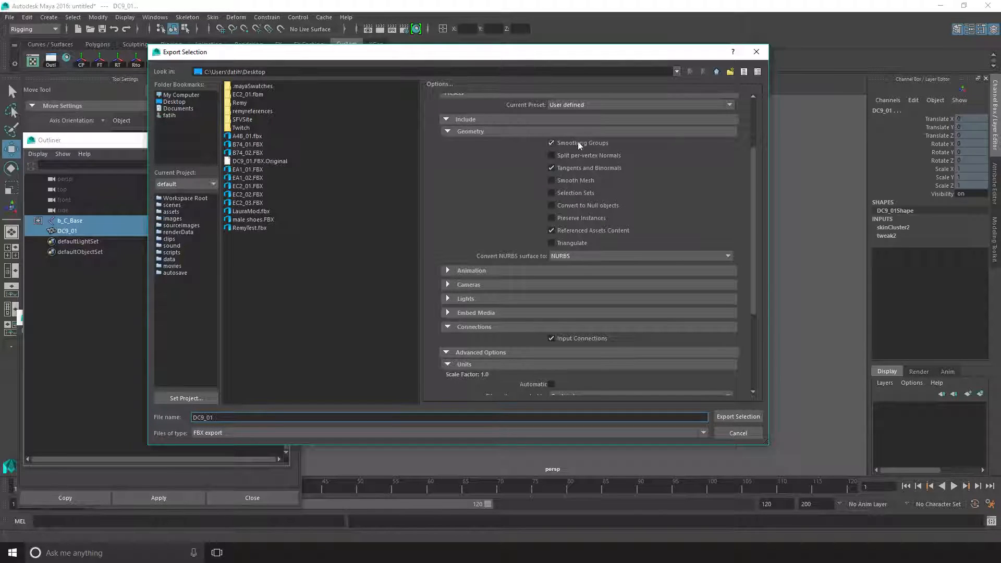
scroll("down", 3)
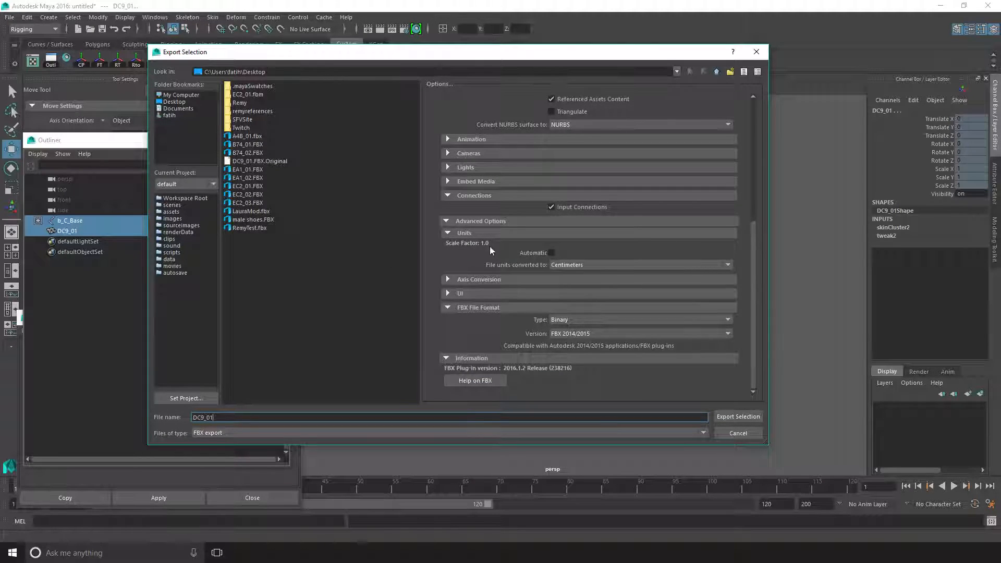
- Convert the export units to Inches and export the selection as DC9_01 FBX
left_click(726, 264)
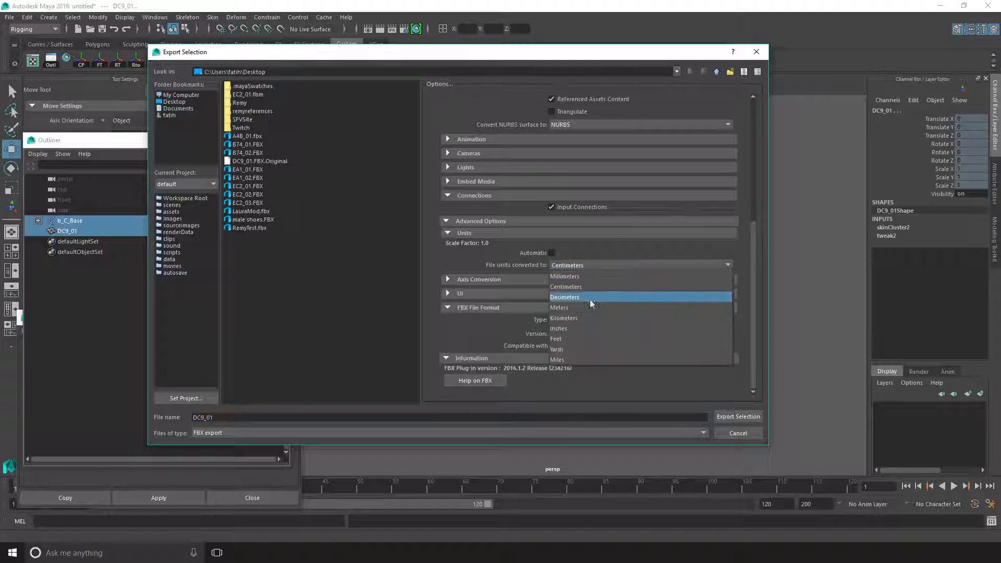
mouse_move(577, 328)
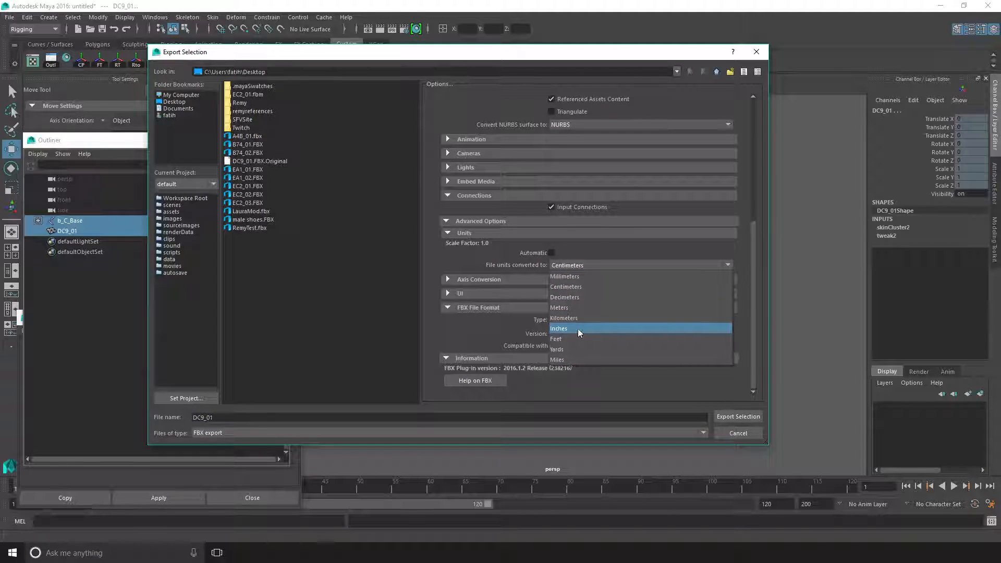
left_click(558, 328)
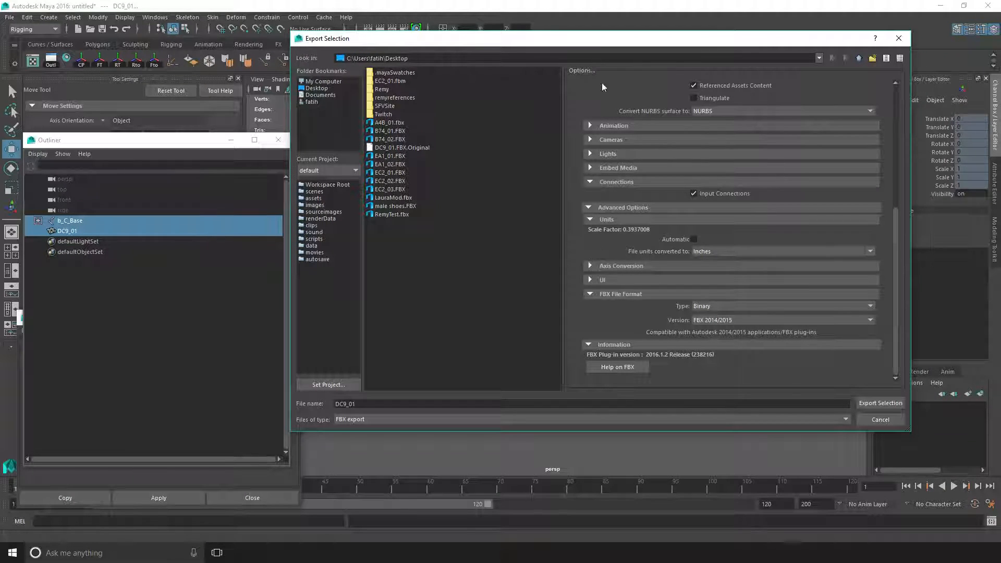
left_click(587, 402)
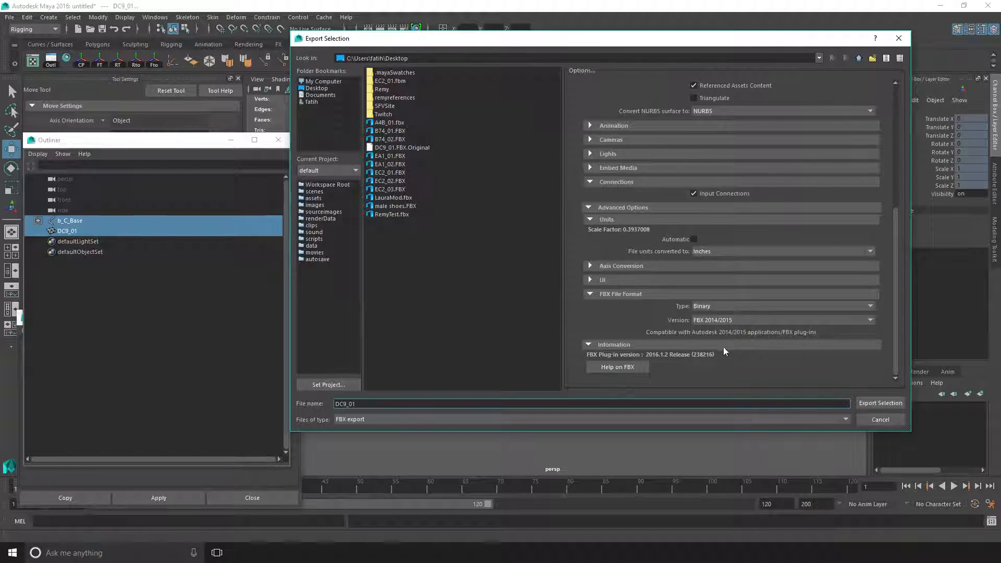
left_click(879, 403)
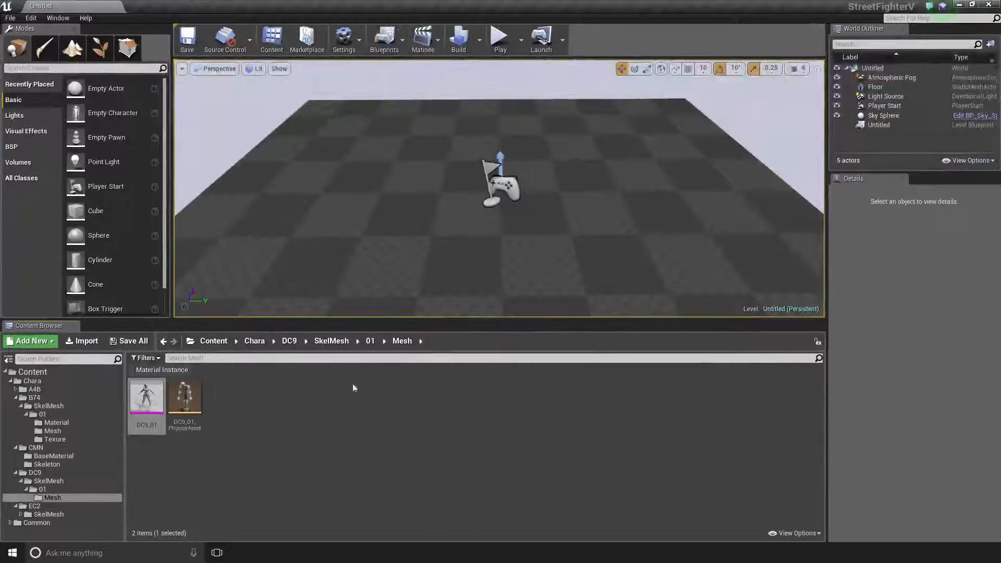
- Force-delete the old DC9_01 mesh and DC9_01_PhysicsAsset
key("shift")
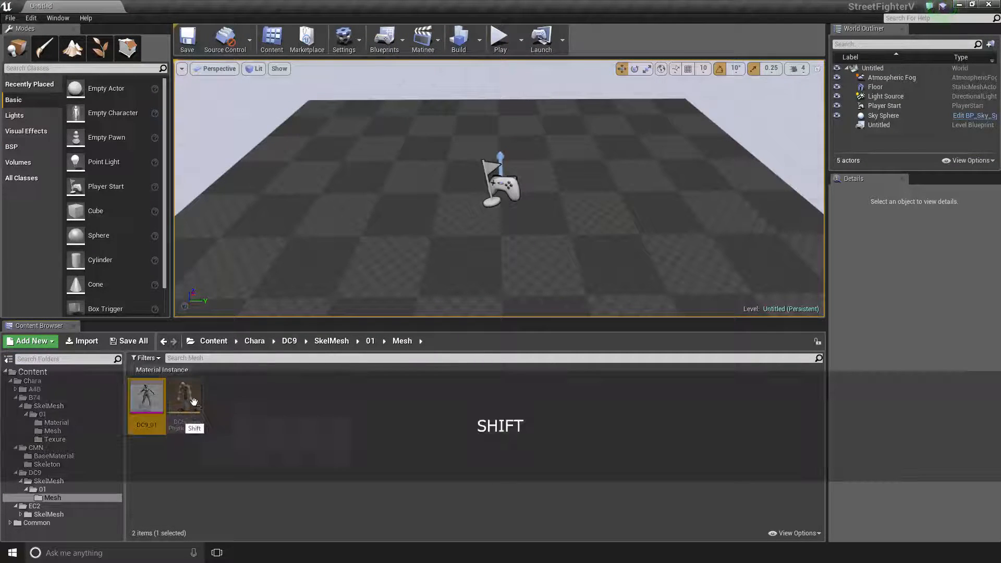
key("Delete")
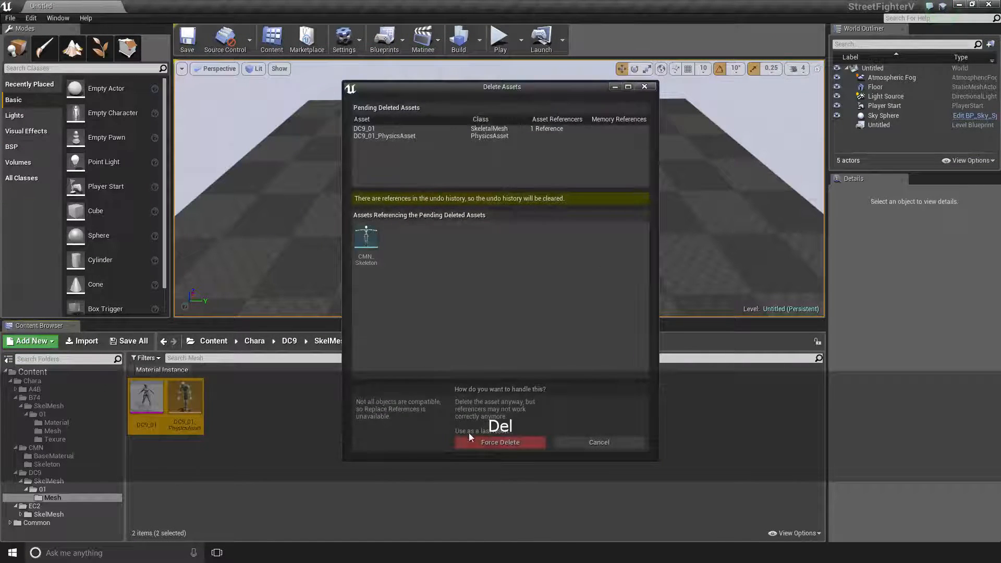
left_click(499, 441)
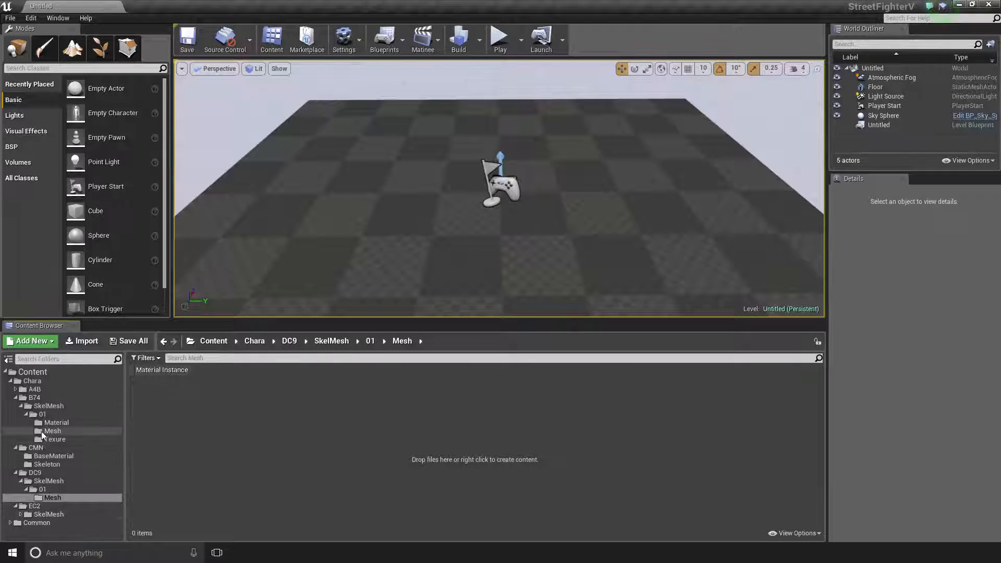
- Delete CMN_Skeleton from CMN/Skeleton and return to the DC9 Mesh folder
left_click(45, 463)
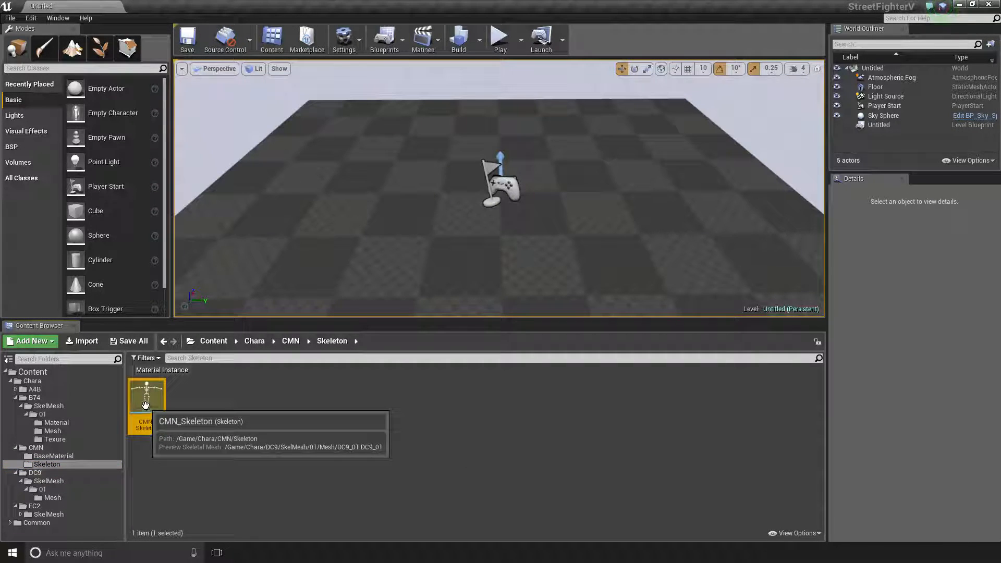
key("Delete")
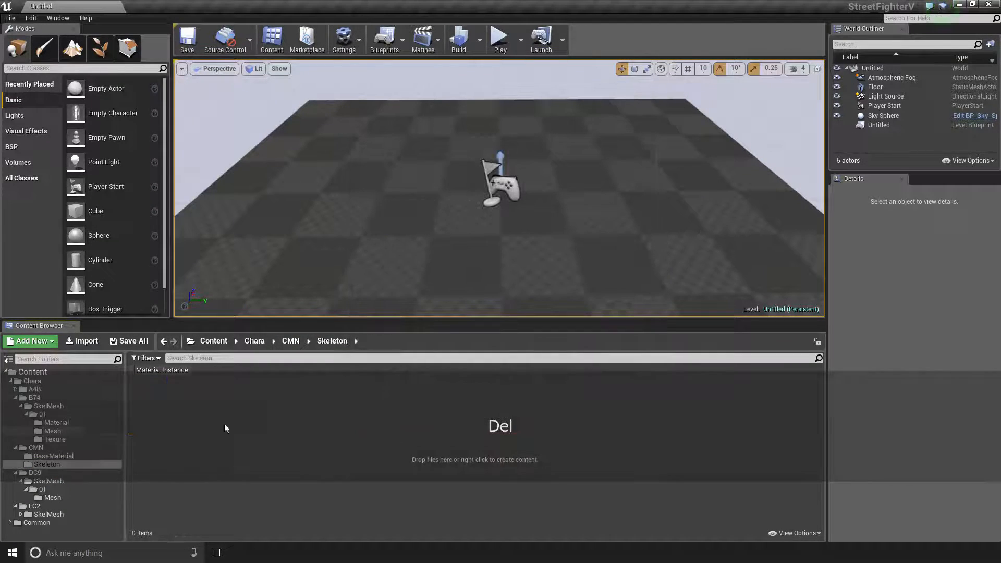
left_click(53, 497)
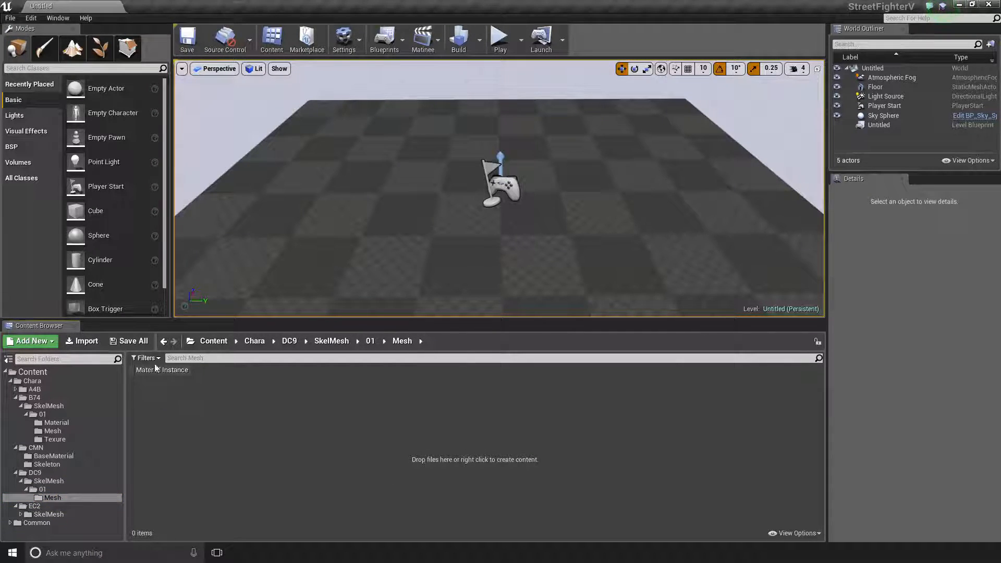
left_click(30, 341)
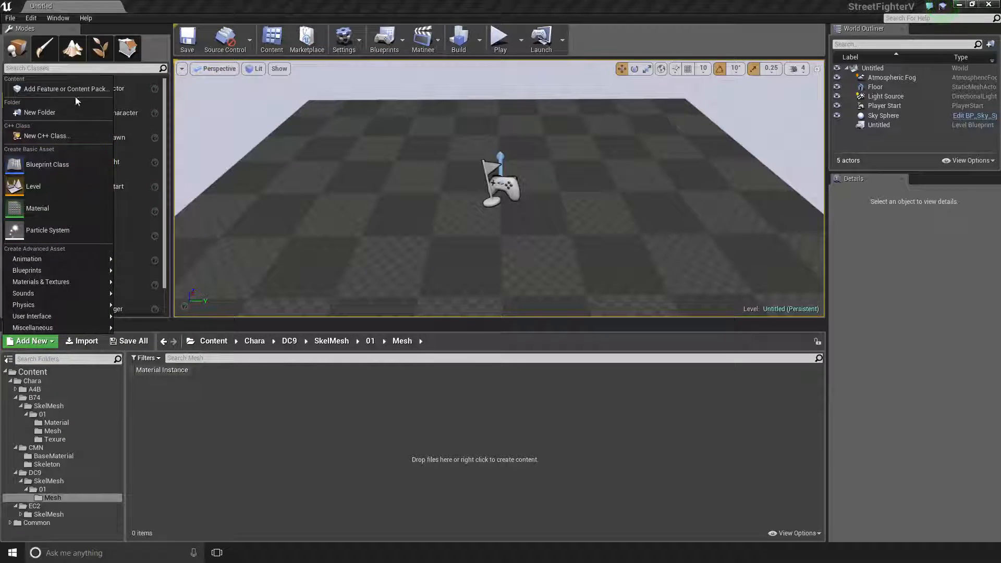
- Import DC9_01.fbx from the Desktop into the DC9 Mesh folder
left_click(81, 340)
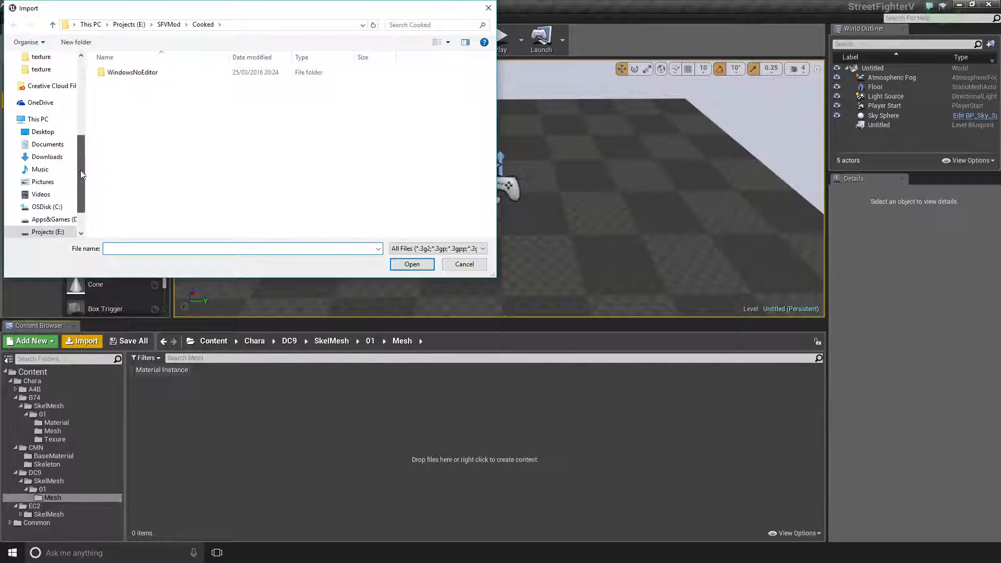
scroll("down", 3)
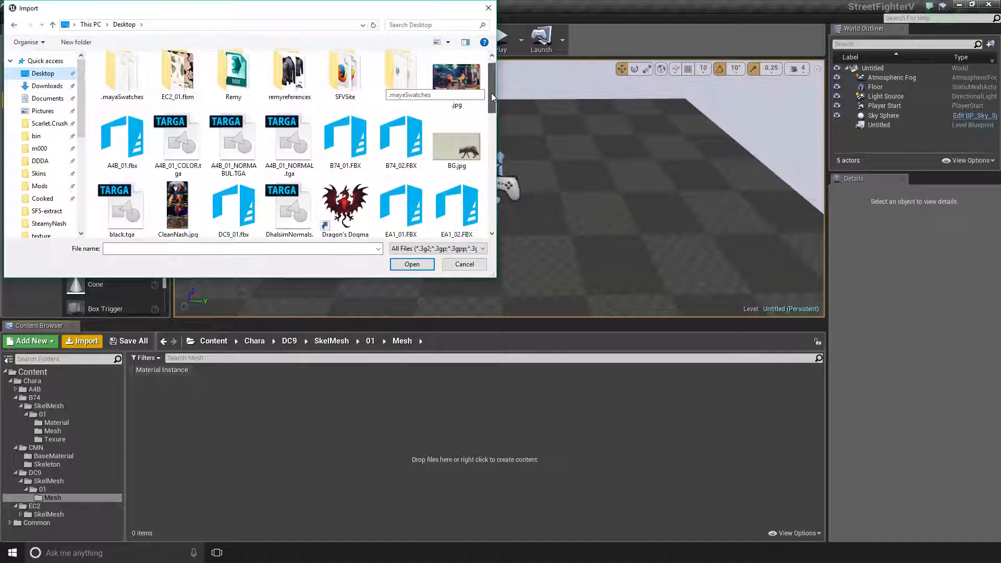
left_click(233, 150)
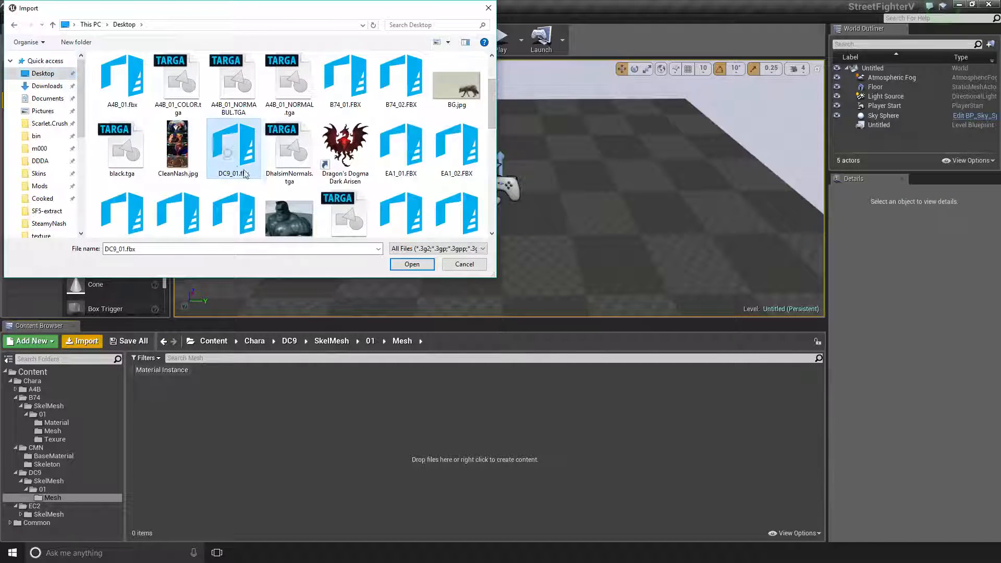
left_click(411, 264)
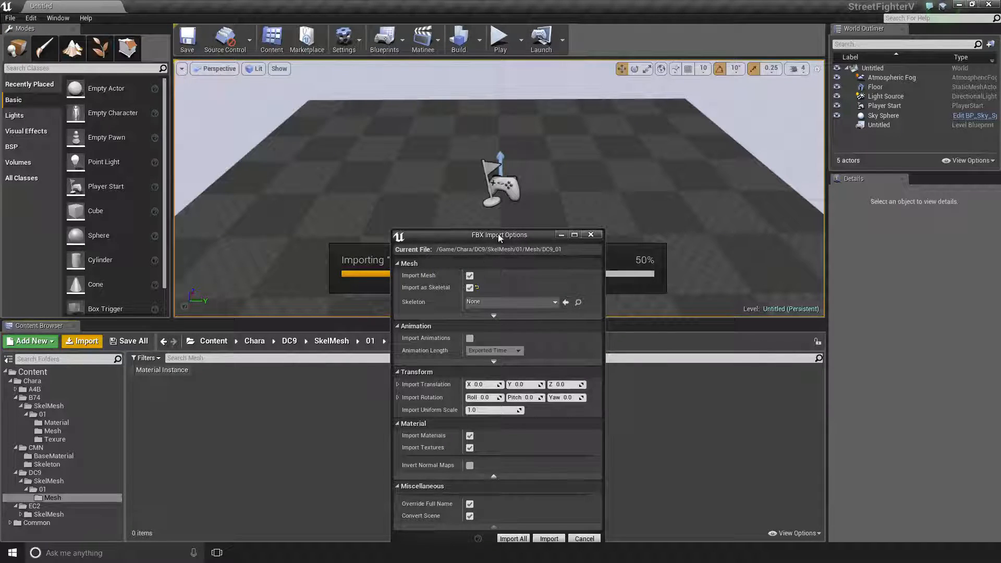
- Import DC9_01 into Chara/DC9/SkelMesh/01/Mesh with the shown FBX import settings
left_click_drag(500, 234, 474, 152)
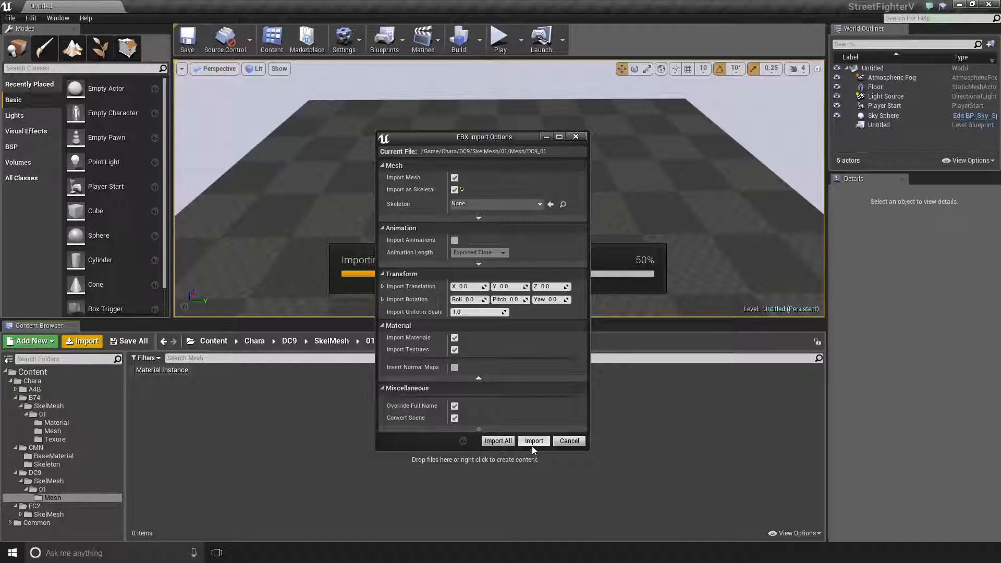
left_click(533, 440)
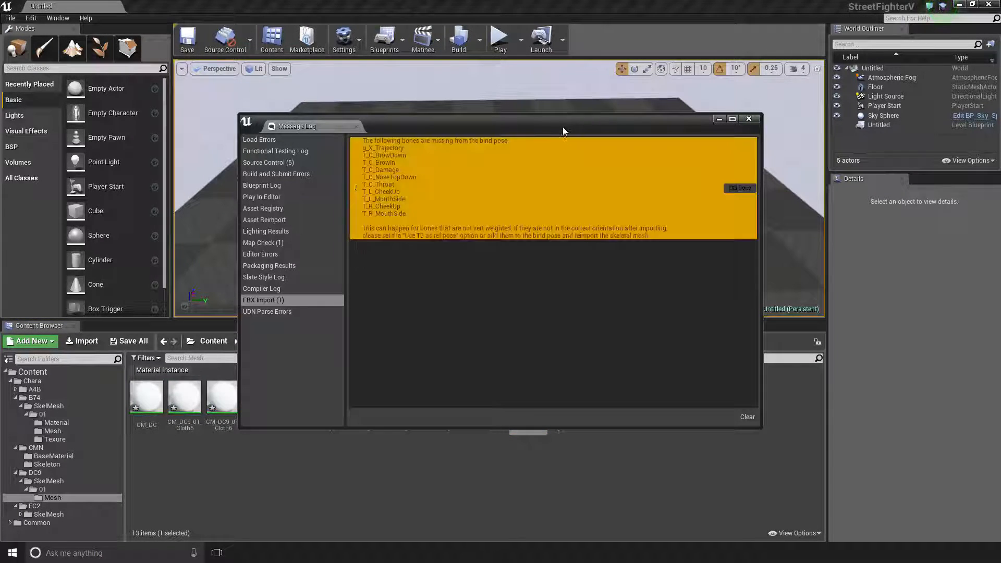
- Move aside and close the Message Log listing missing bind-pose bones
left_click_drag(563, 126, 582, 141)
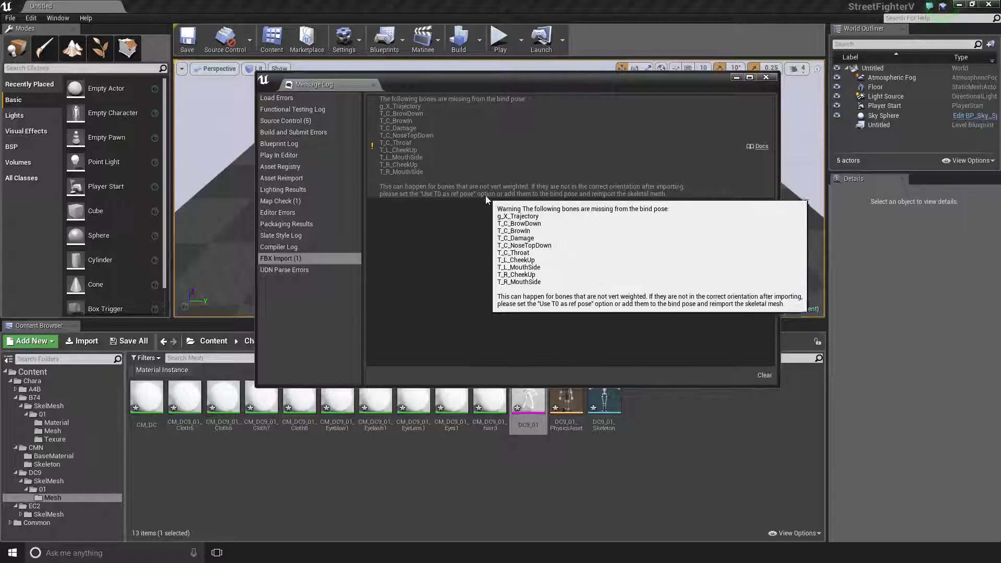
mouse_move(772, 84)
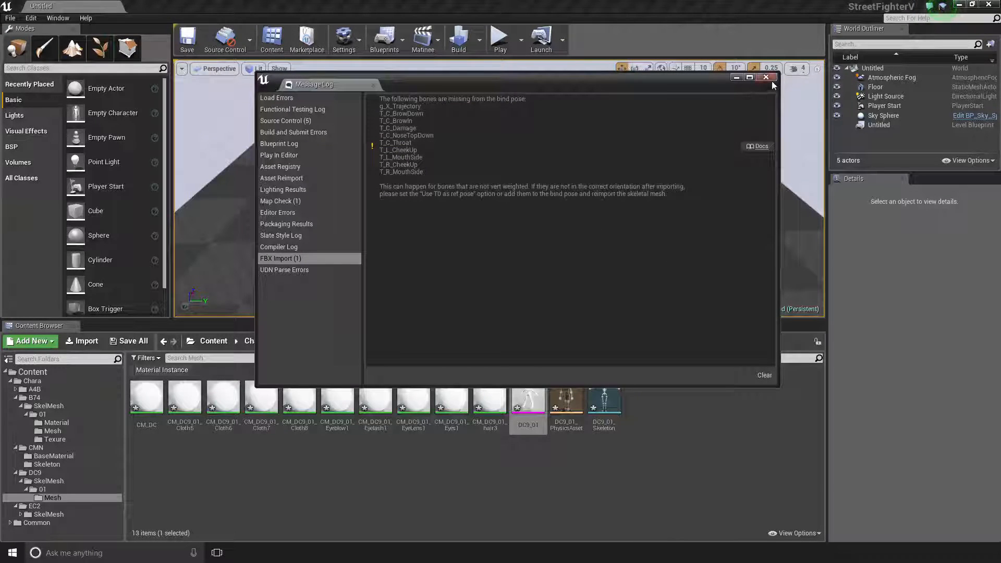
left_click(765, 77)
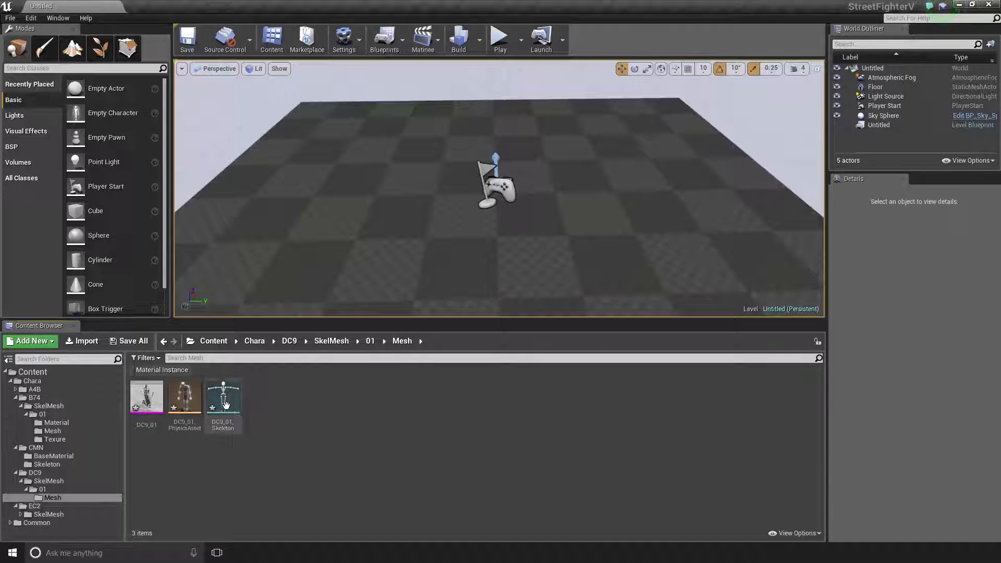
- Remove DC9_01_Skeleton from the Mesh folder and save
left_click(222, 394)
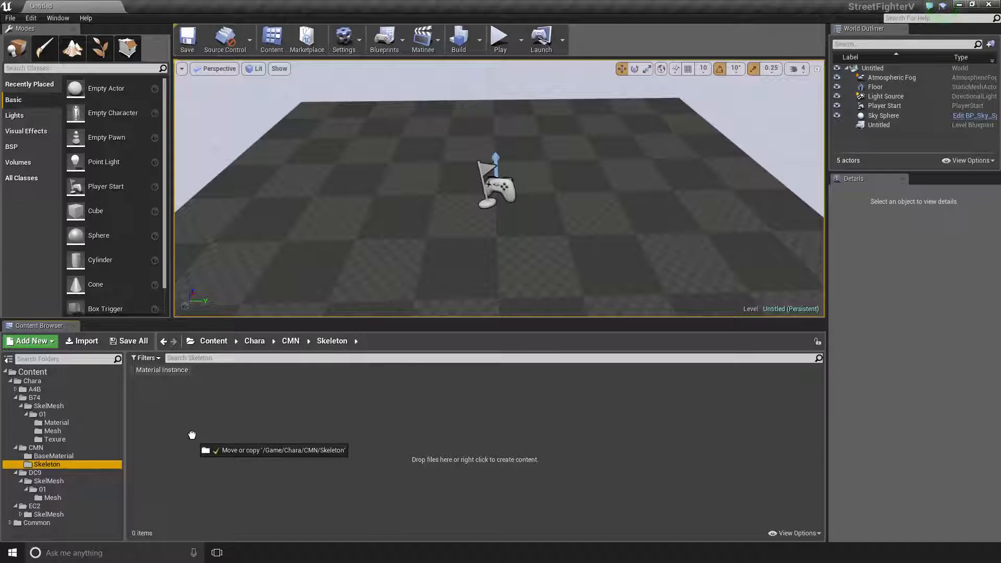
left_click(52, 497)
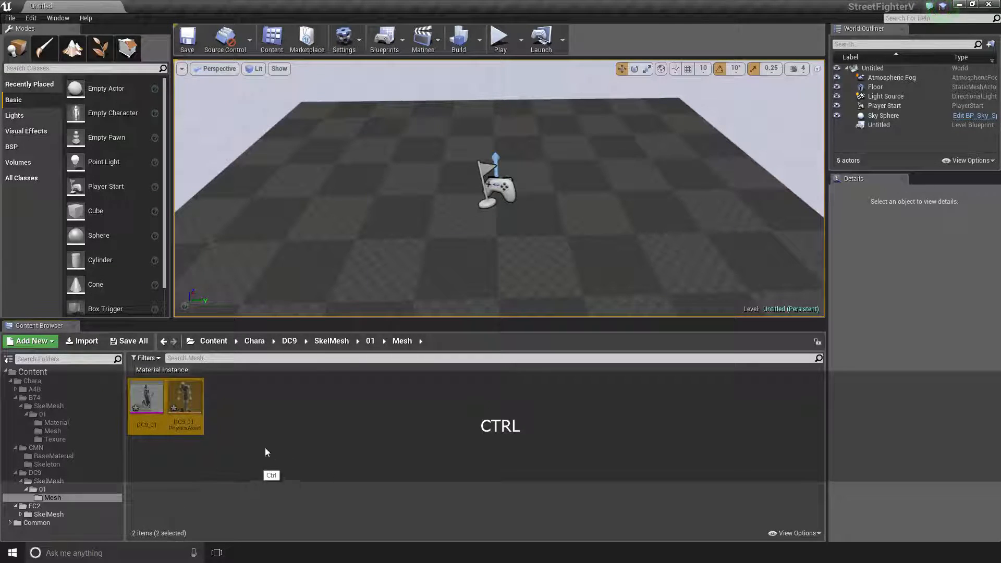
key("ctrl+s")
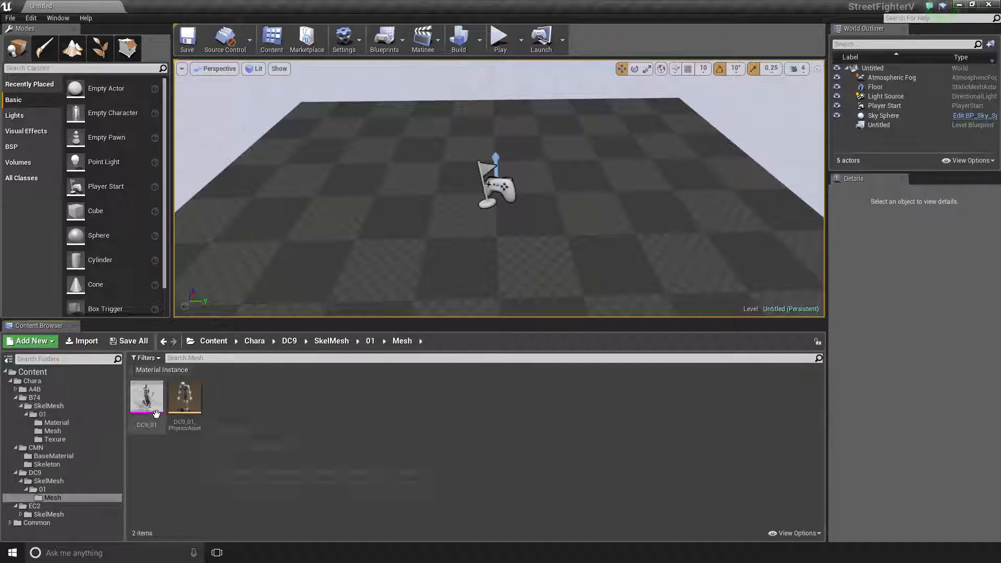
- Reimport DC9_01 in its mesh editor and orbit to check the T-pose character
double_click(146, 396)
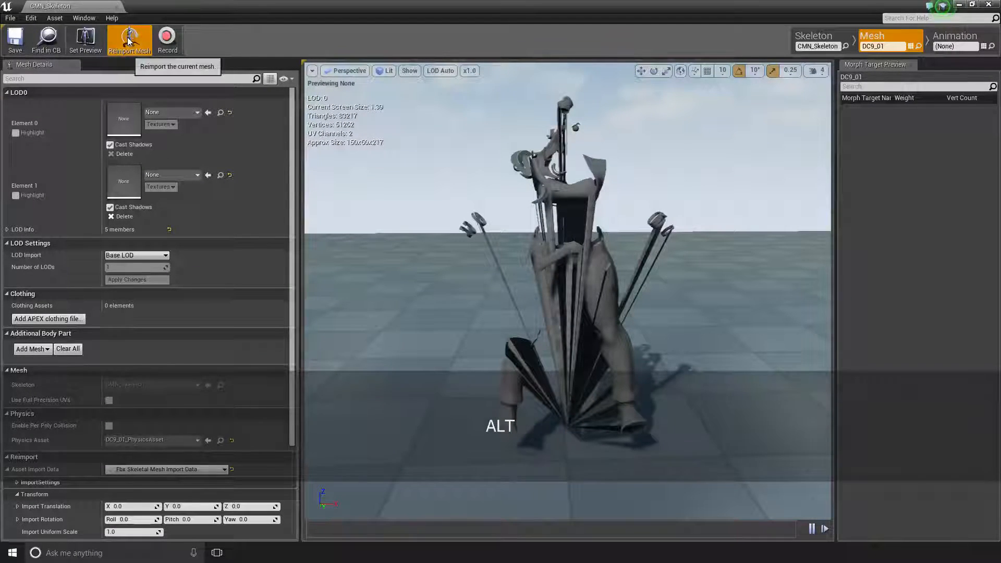
left_click(129, 39)
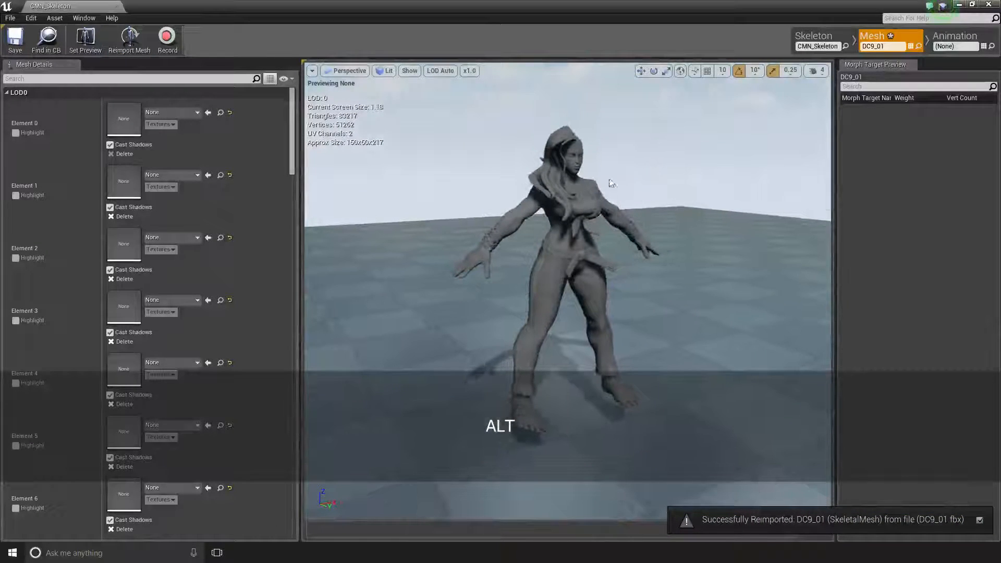
left_click_drag(609, 182, 555, 255)
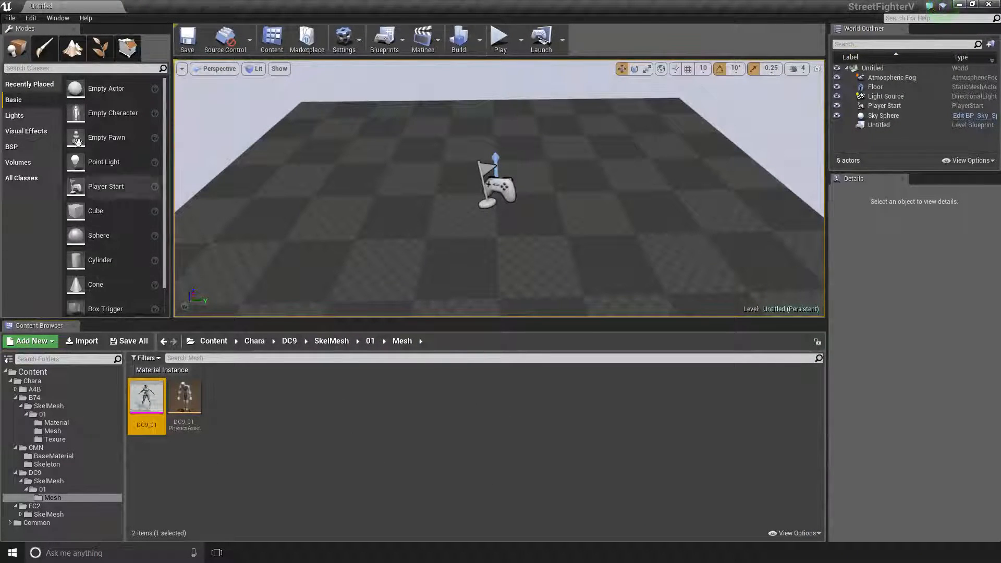
- Package the project for Windows (32-bit) into the Cooked folder
left_click(11, 18)
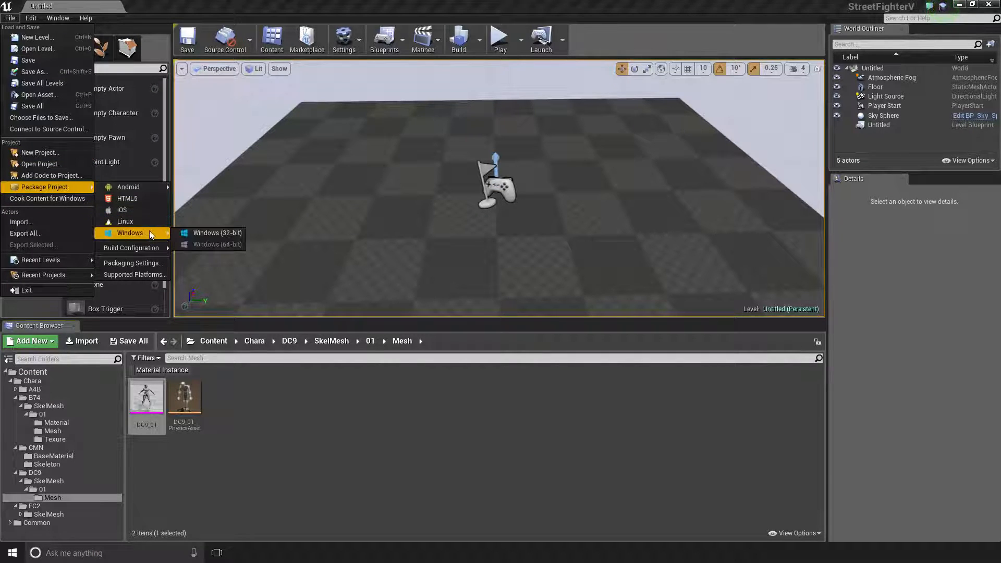
left_click(217, 244)
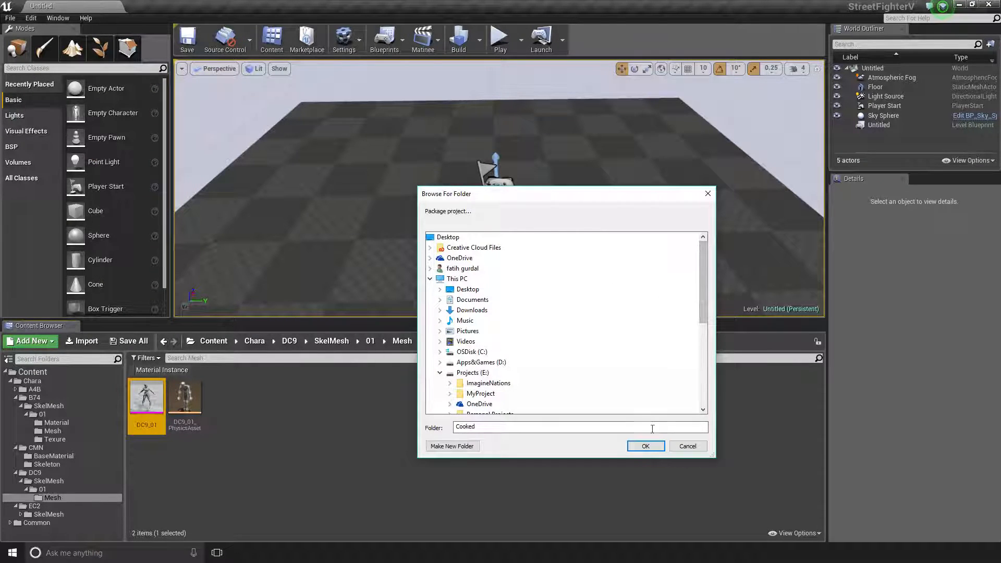
left_click(645, 445)
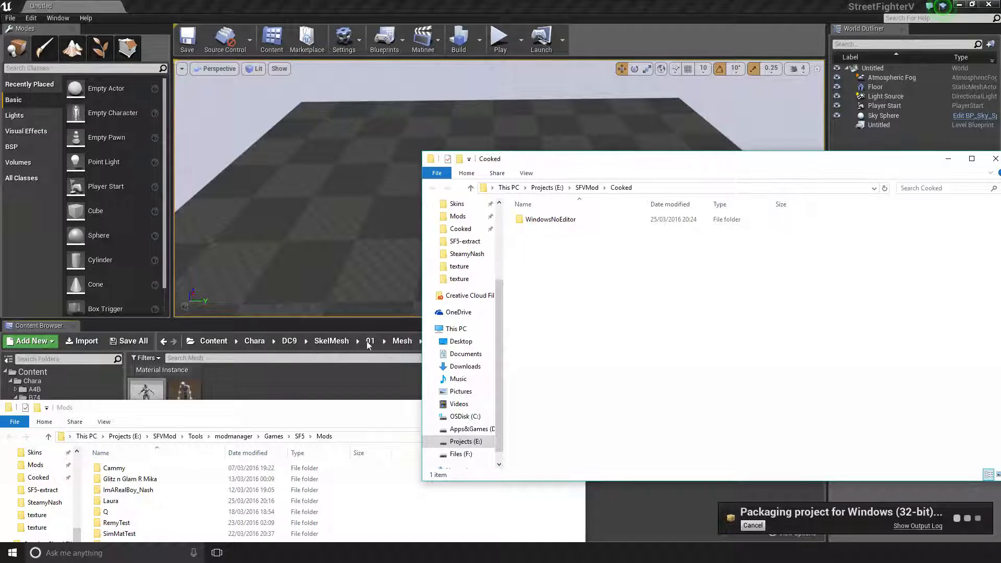
- Browse WindowsNoEditor > Content > Chara > DC9 > Mesh and copy DC9_01.uasset
double_click(550, 219)
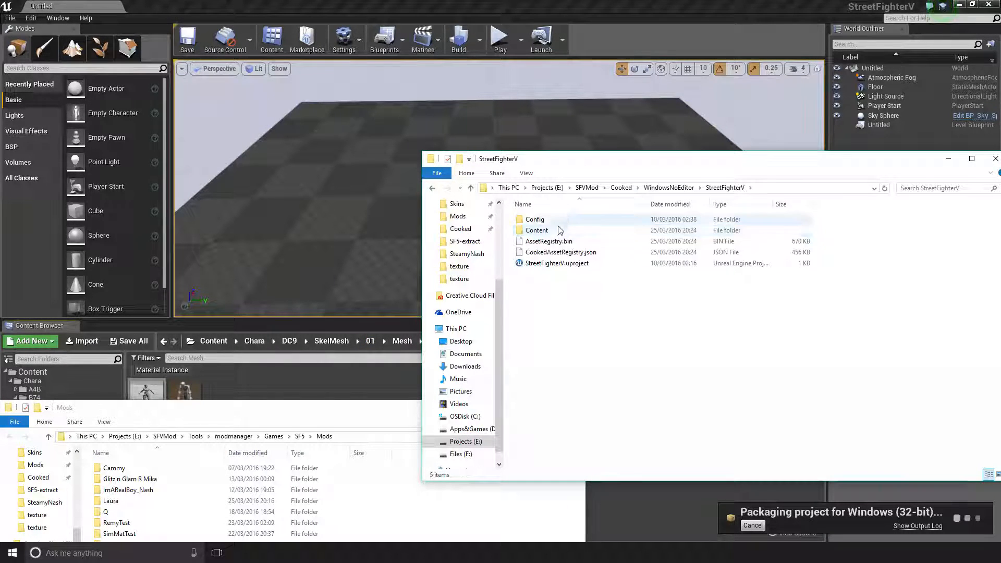
double_click(536, 230)
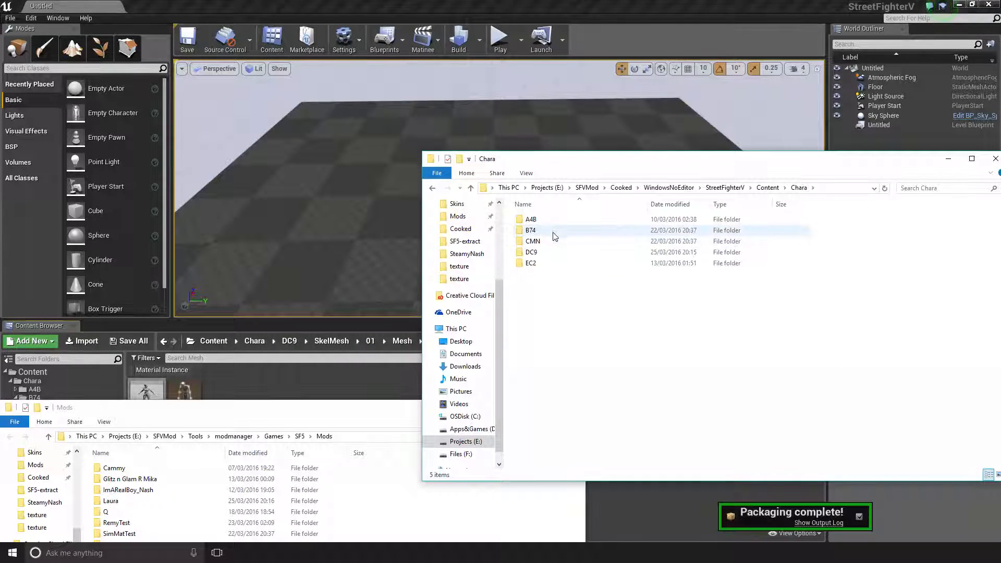
double_click(531, 251)
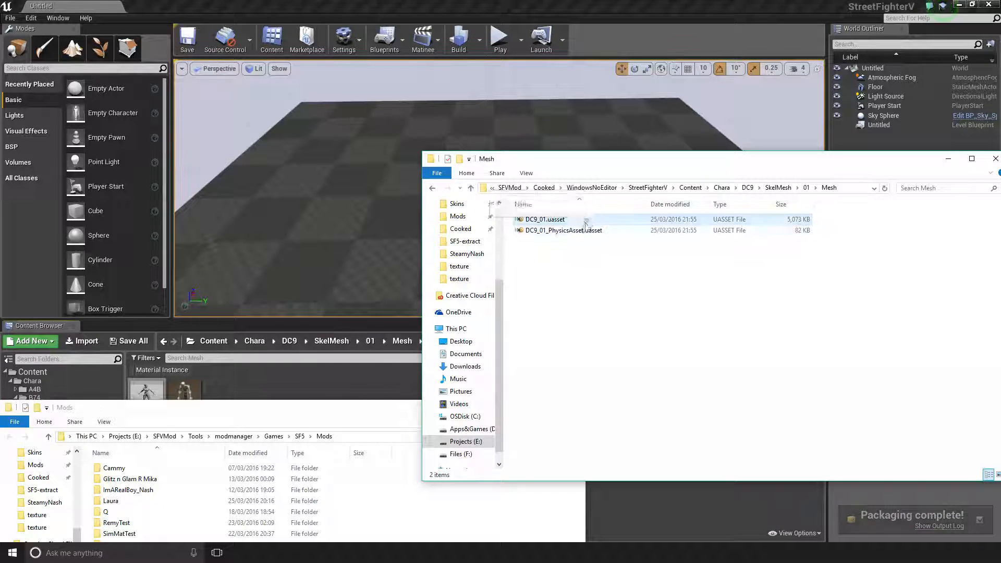
right_click(545, 218)
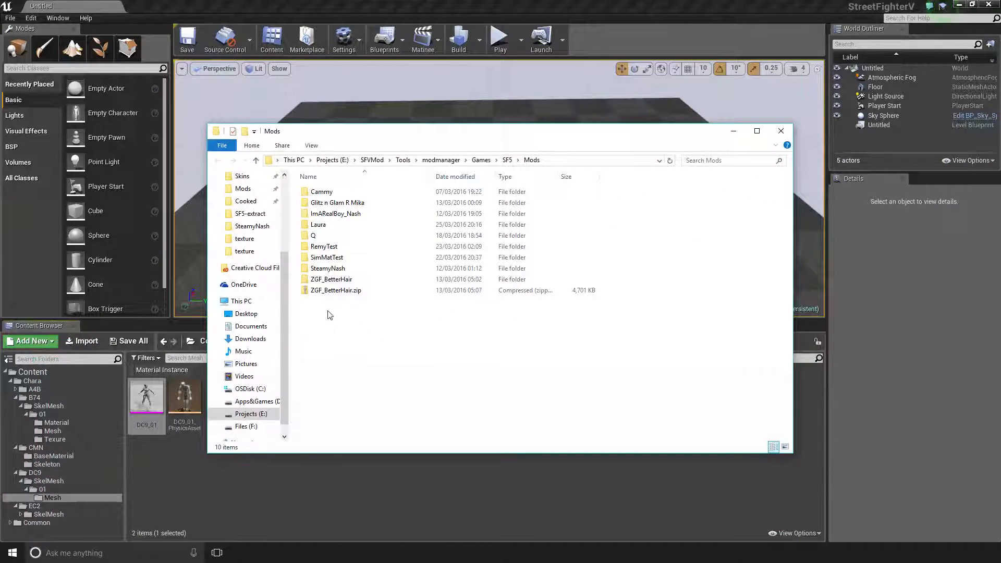
- Replace DC9_01.uasset in Laura's Mesh folder, then reinstall Laura in Fluffy Manager
double_click(317, 224)
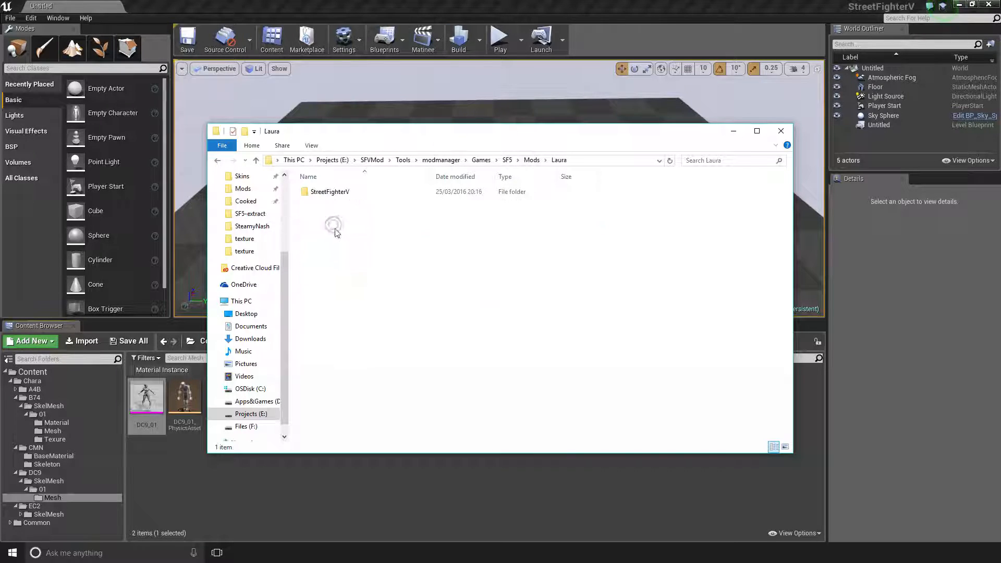
double_click(329, 191)
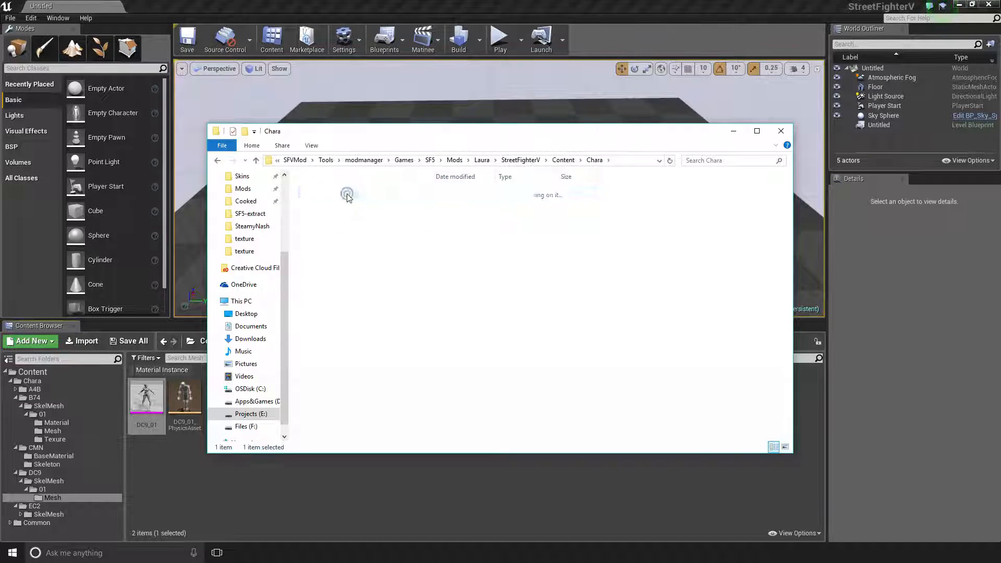
double_click(346, 193)
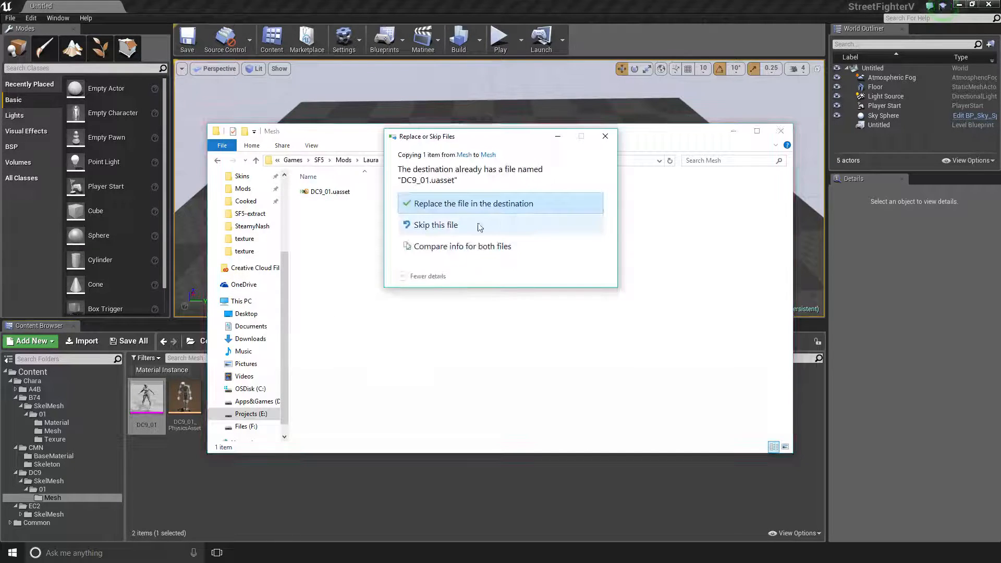
left_click(474, 203)
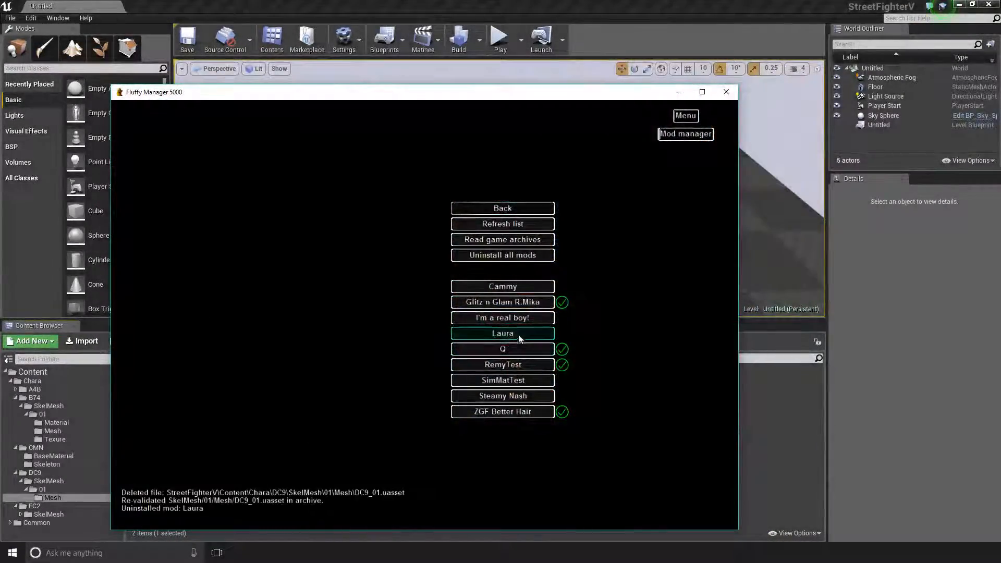
left_click(501, 207)
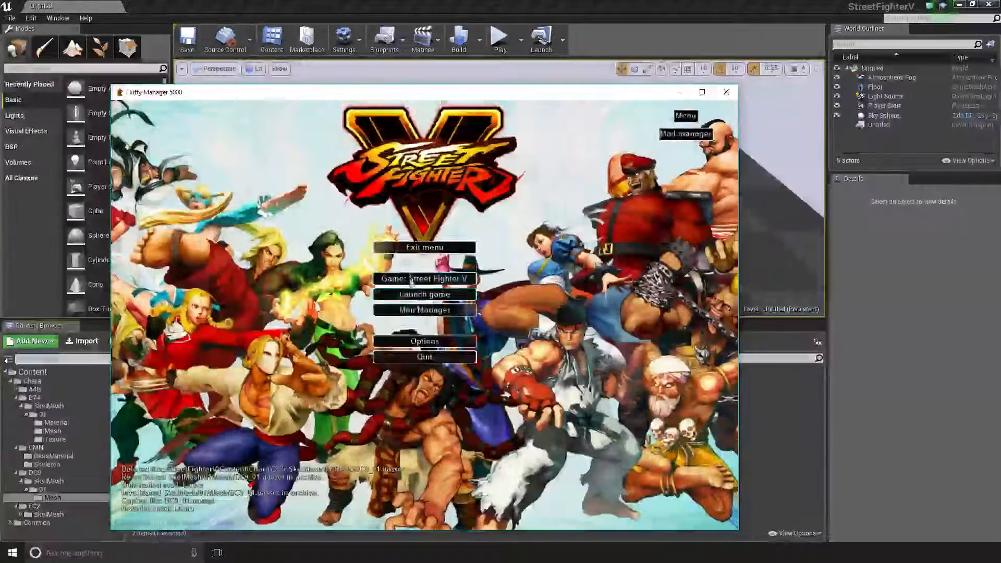